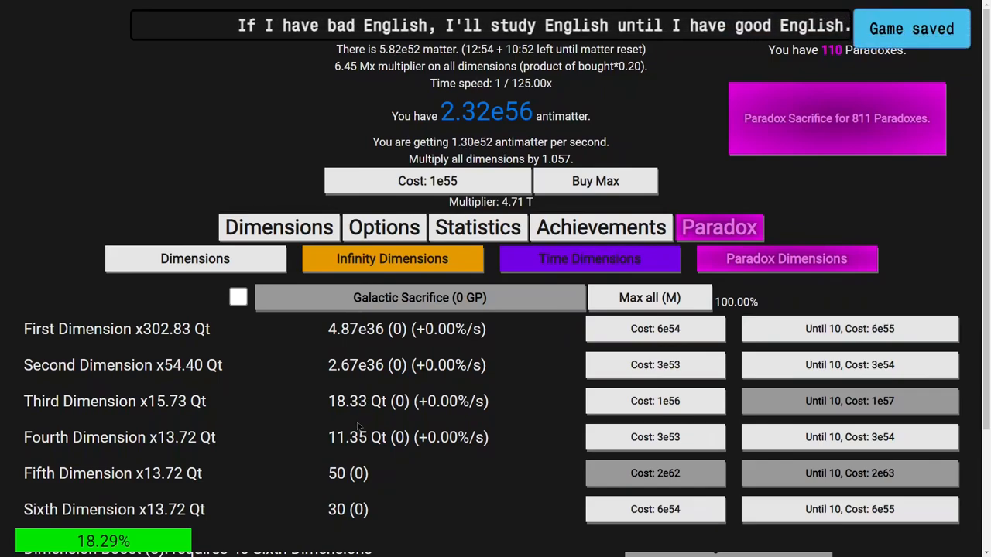
Buy ten more Sixth Dimensions with 'Until 10', taking them from 30 to 40
scroll("down", 3)
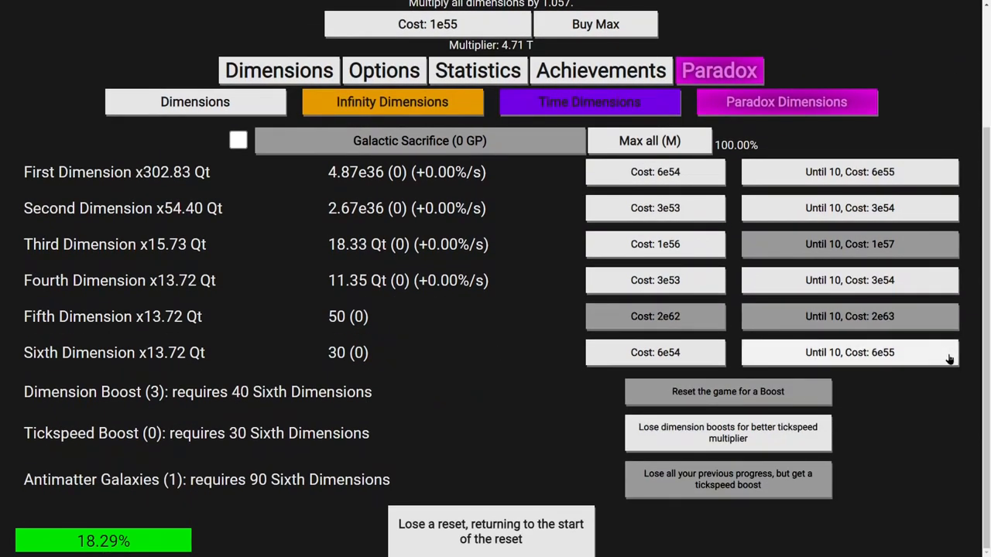
left_click(849, 352)
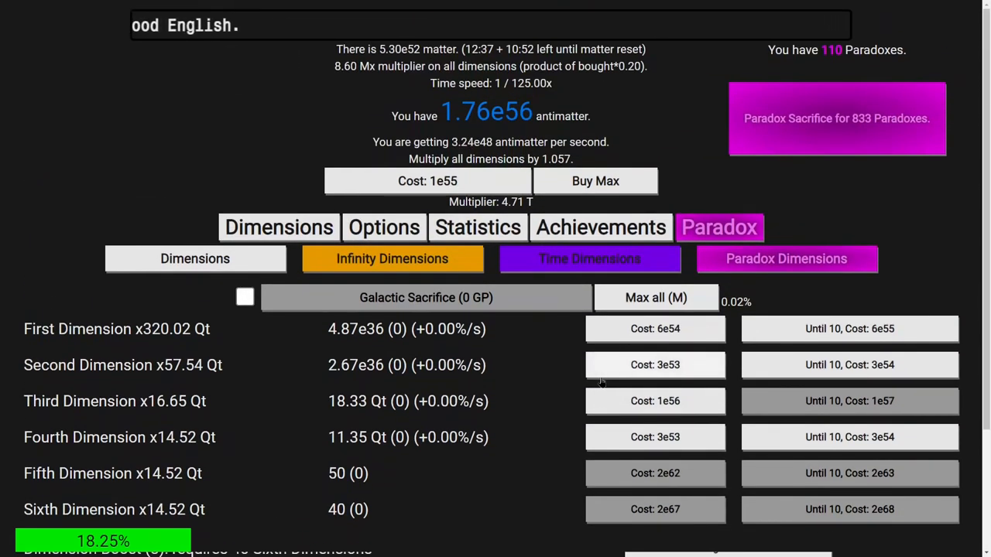
scroll("down", 3)
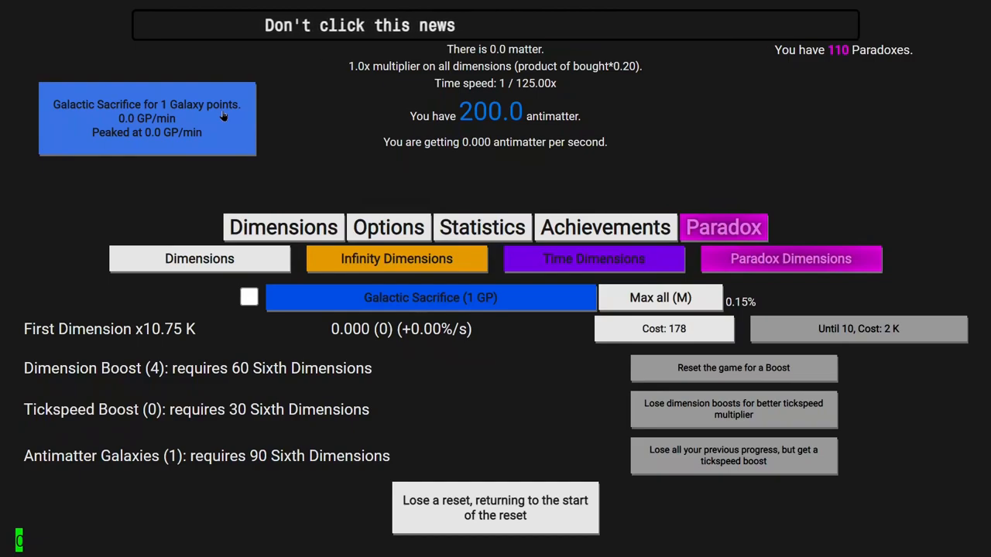
mouse_move(174, 195)
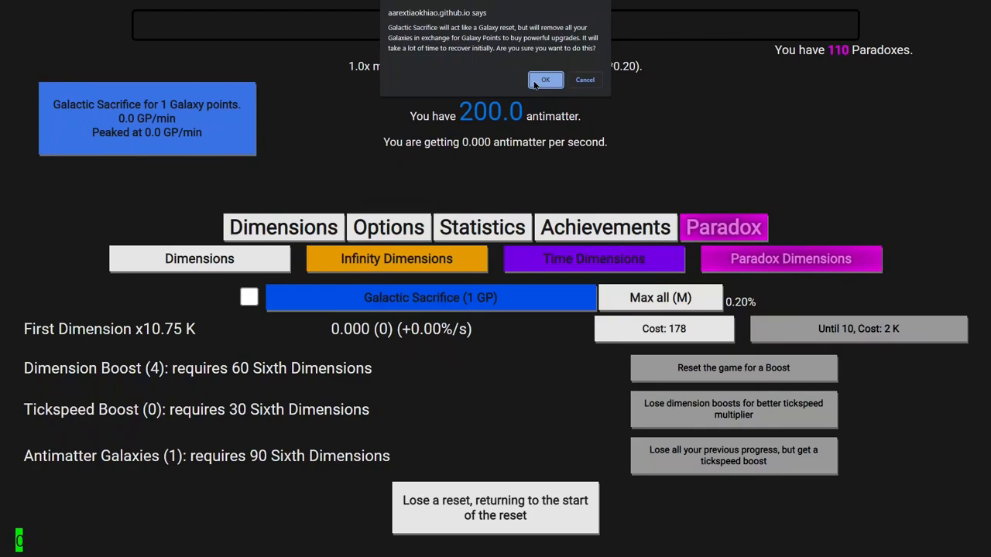
Confirm the Galactic Sacrifice for 1 Galaxy point, resetting Paradoxes to 0
left_click(545, 80)
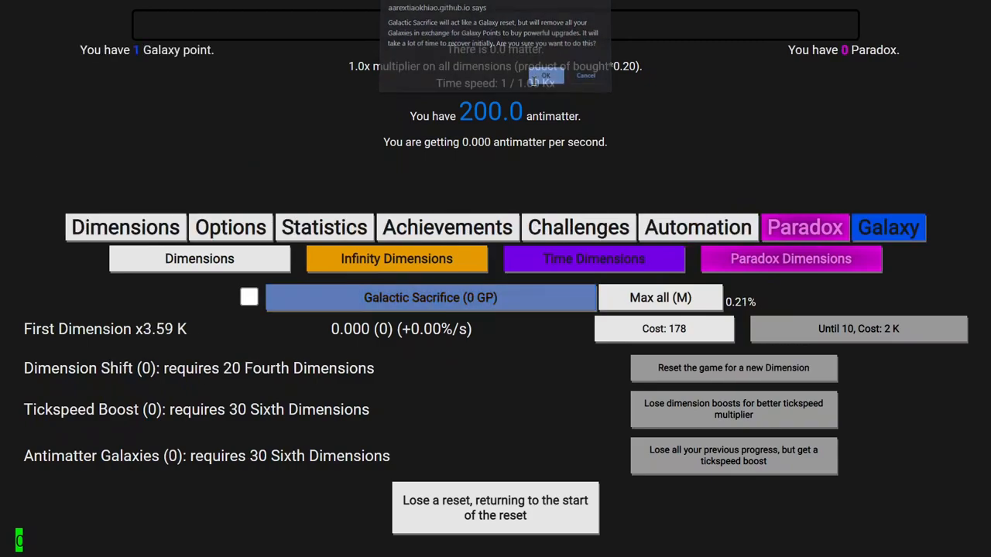
left_click(586, 75)
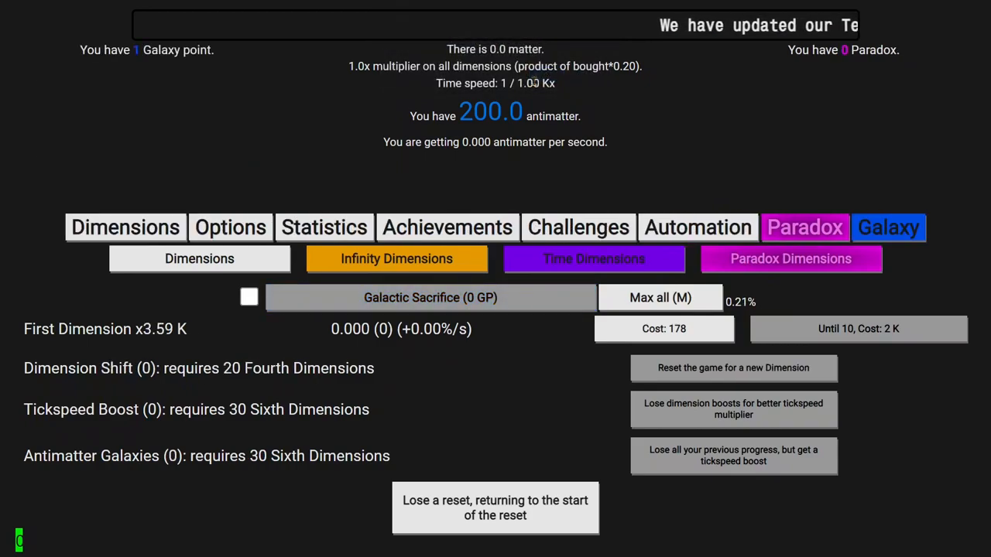
mouse_move(725, 193)
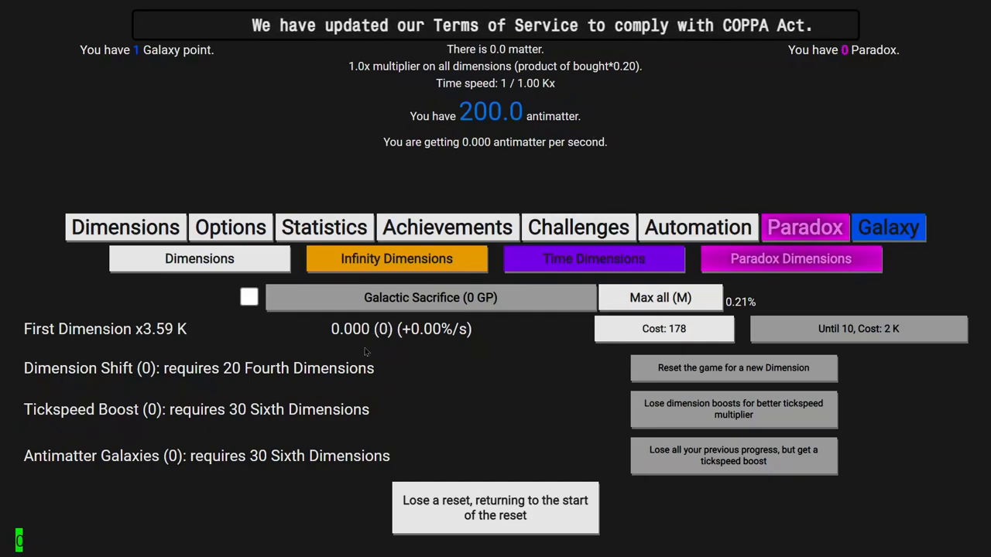
Look over the Paradox upgrades, then the Galaxy upgrades and their costs
left_click(790, 259)
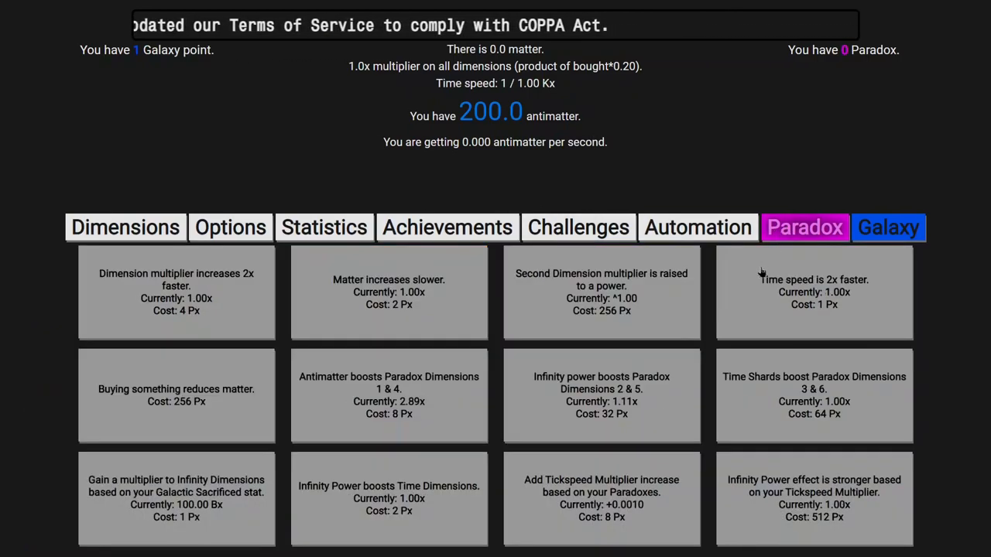
left_click(889, 227)
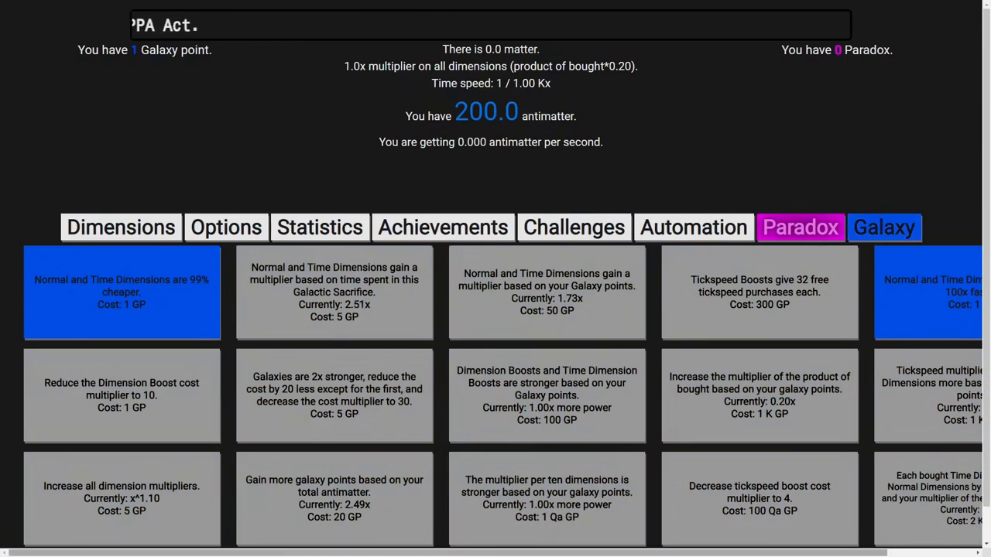
scroll("down", 3)
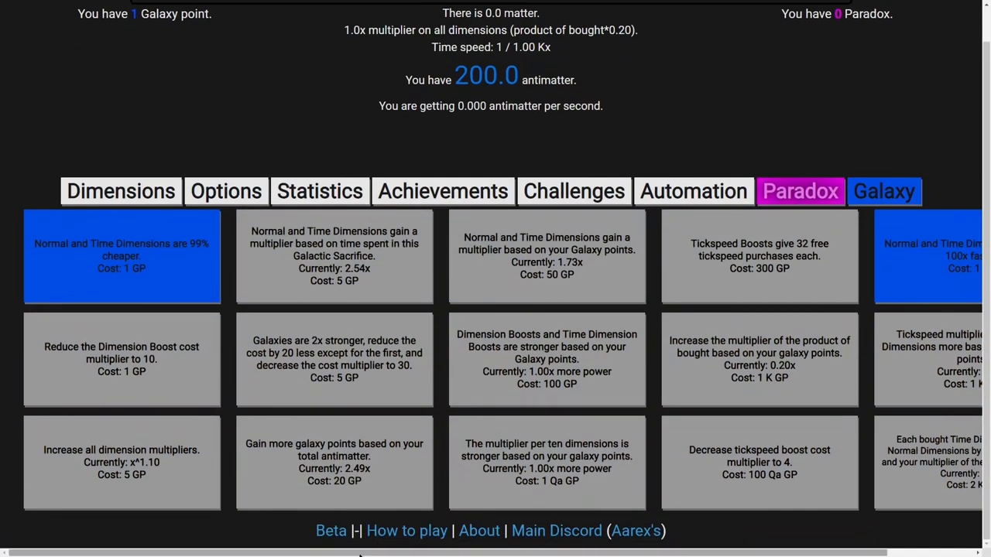
scroll("right", 3)
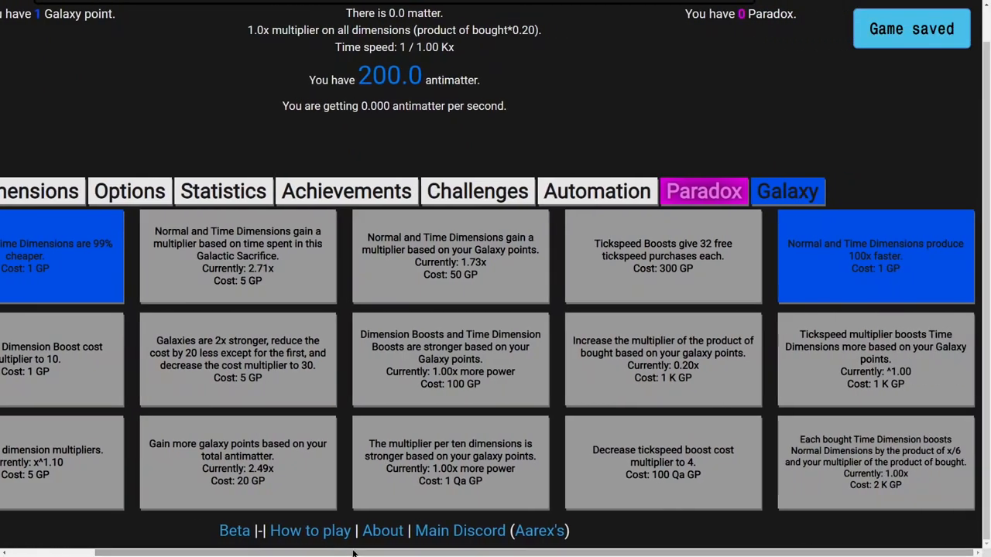
mouse_move(875, 249)
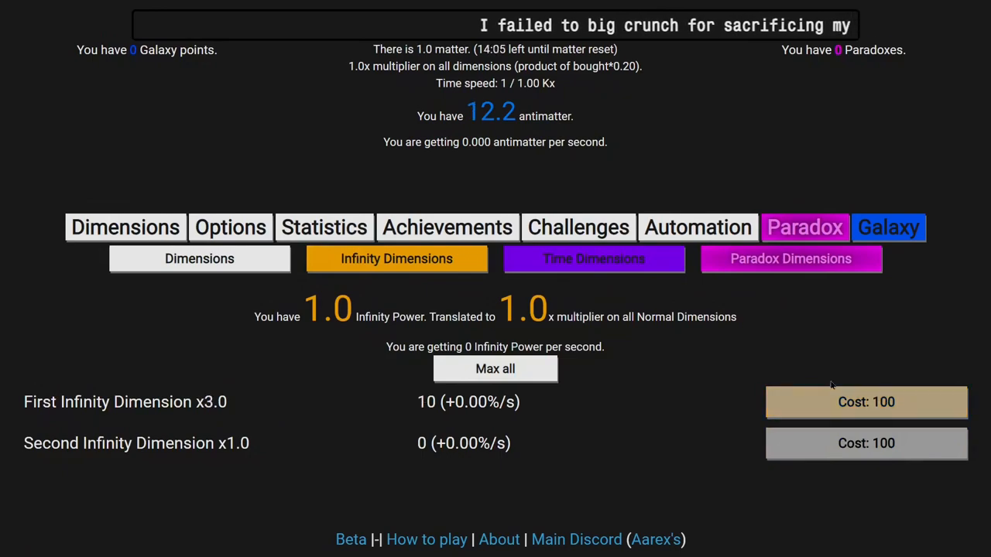
Cycle through the Time, normal and Paradox Dimensions subtabs
left_click(594, 258)
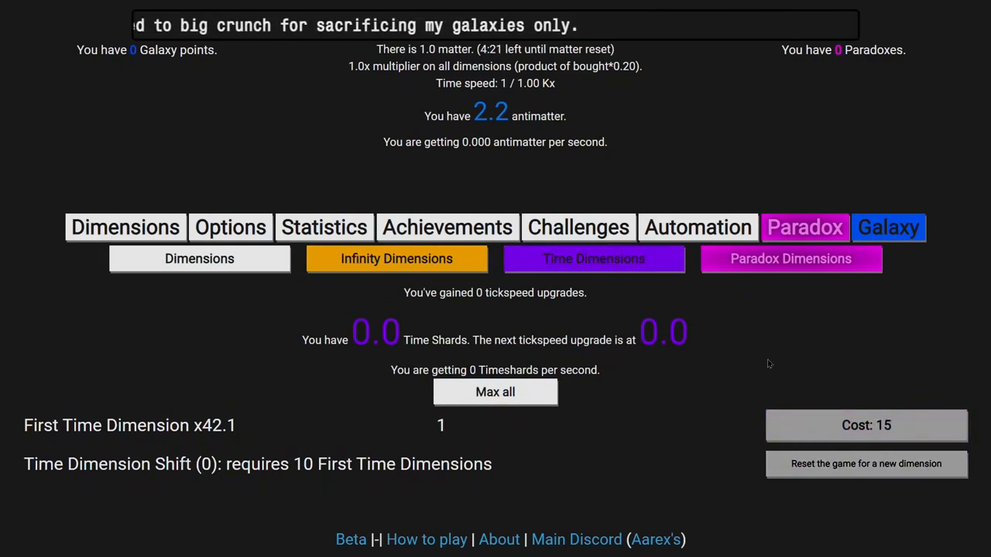
mouse_move(397, 258)
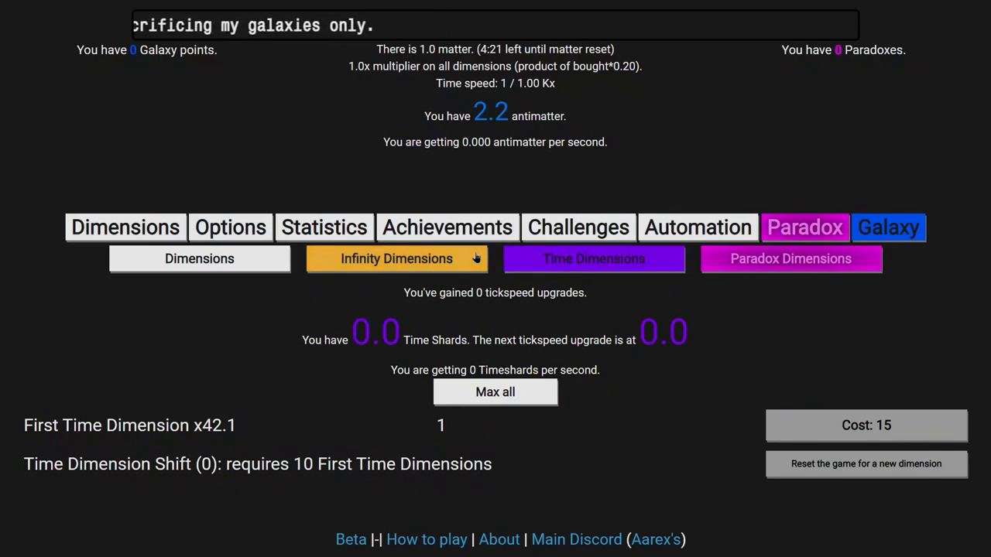
left_click(199, 259)
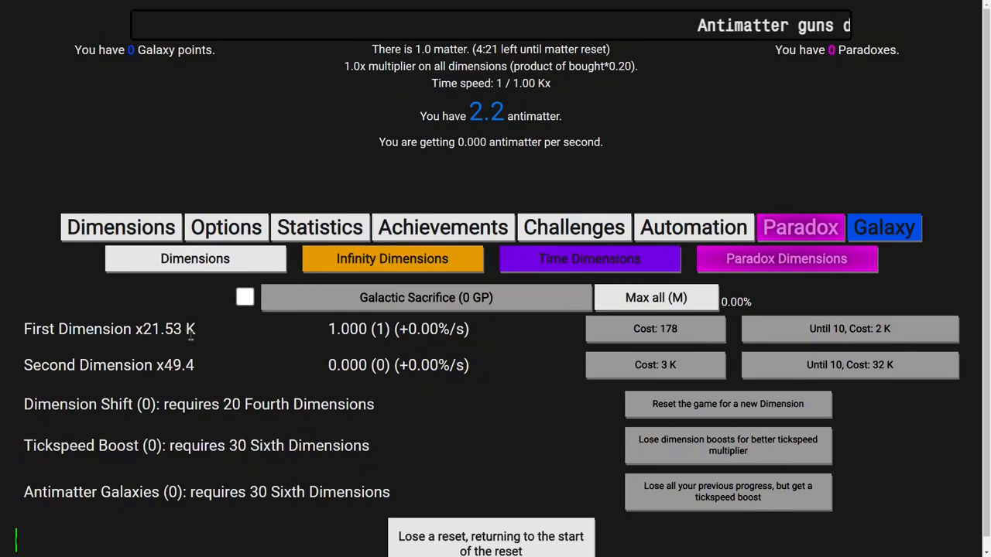
left_click(590, 258)
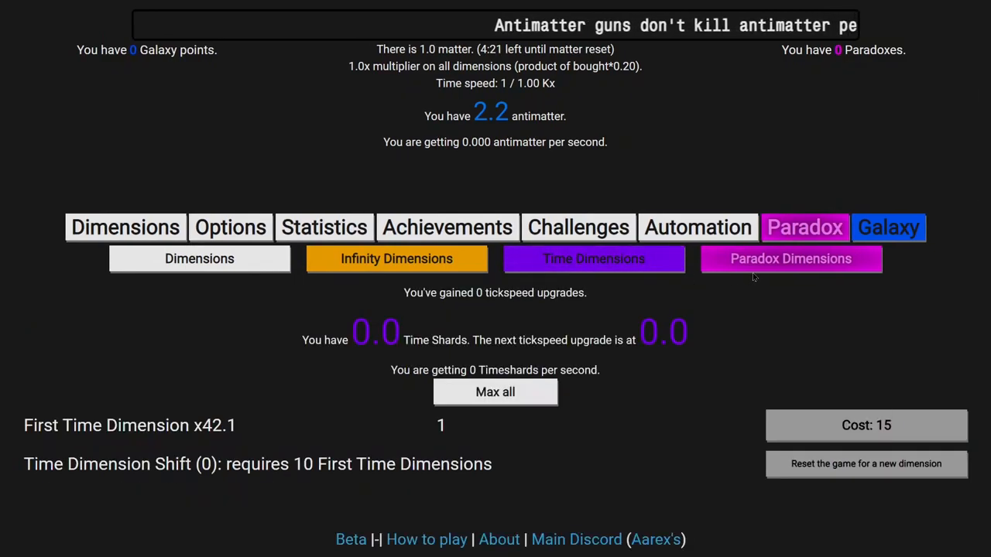
left_click(791, 259)
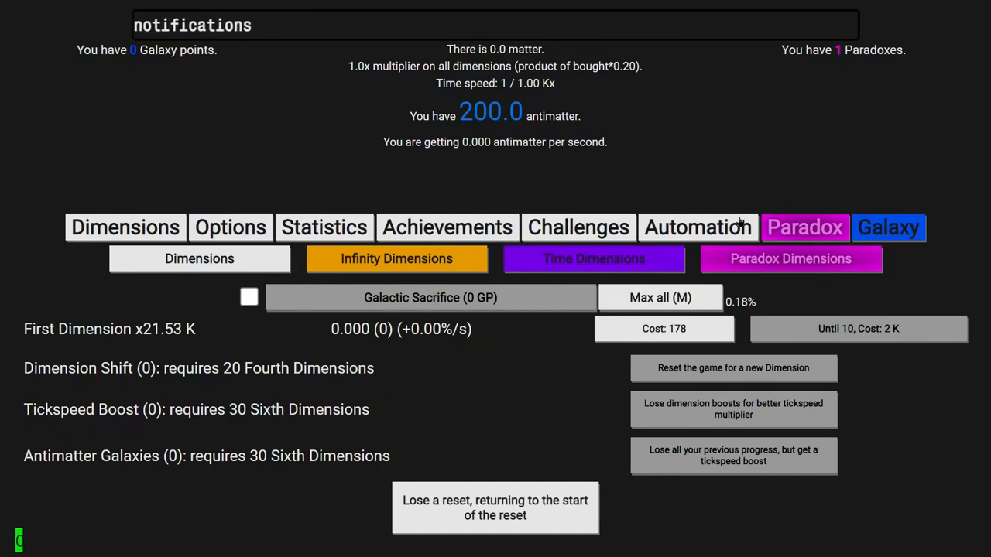
Buy the 'Time speed is 2x faster' Paradox upgrade and a First Infinity Dimension
left_click(805, 227)
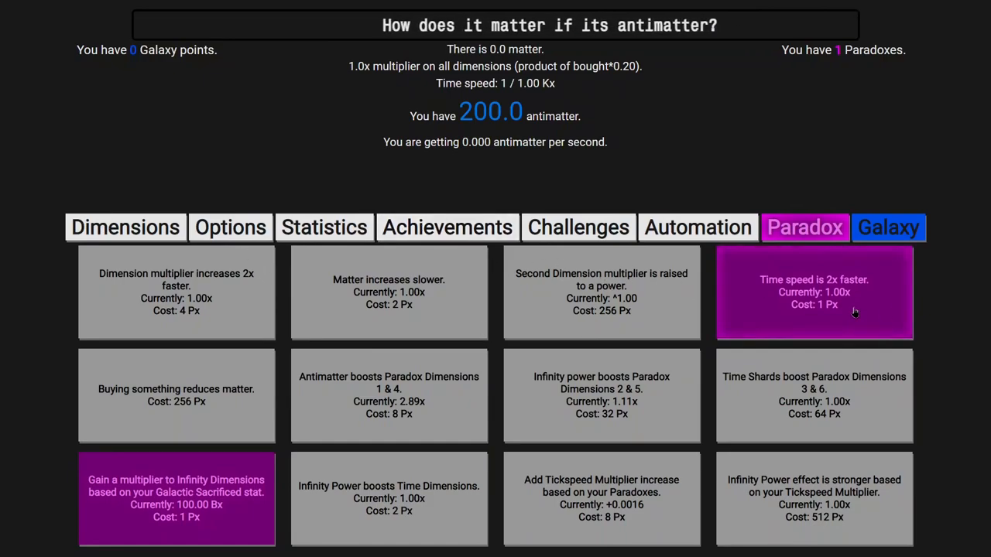
left_click(814, 292)
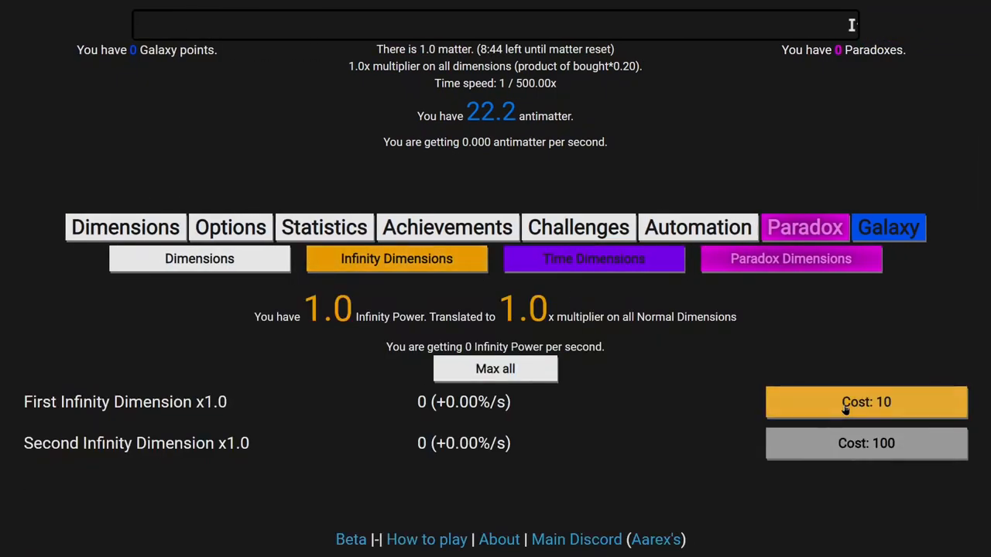
left_click(594, 259)
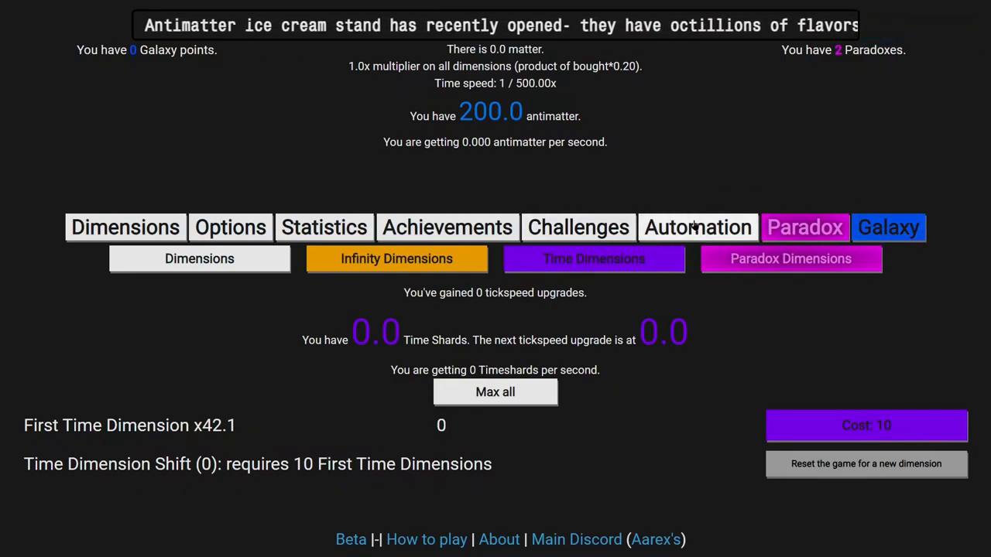
Alternate between the autobuyer settings and the challenge list, ending on Challenges
left_click(698, 227)
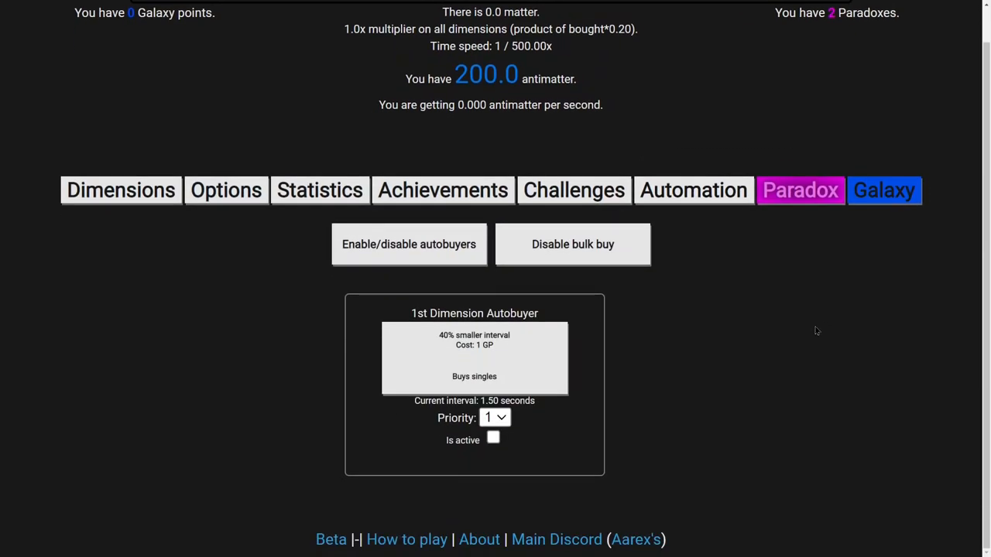
left_click(573, 190)
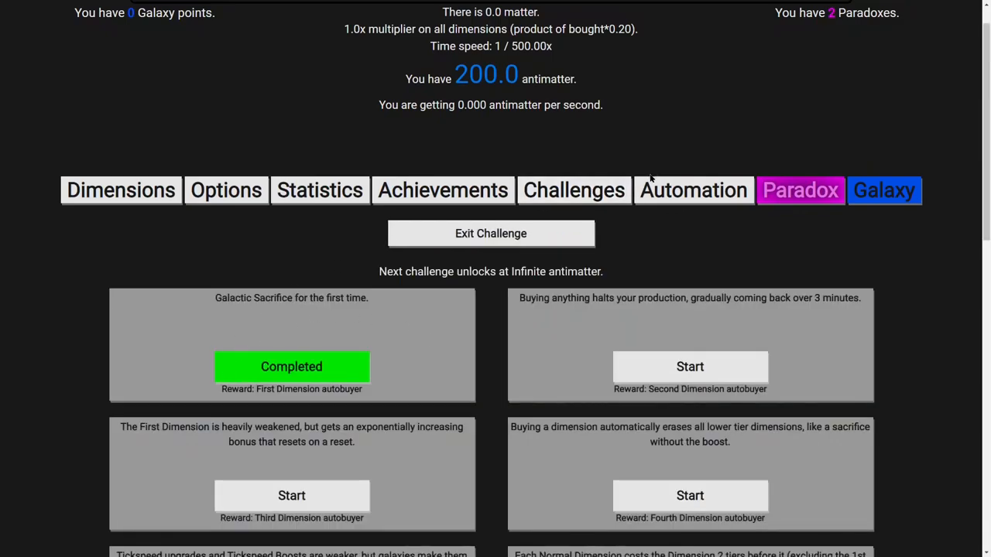
left_click(693, 190)
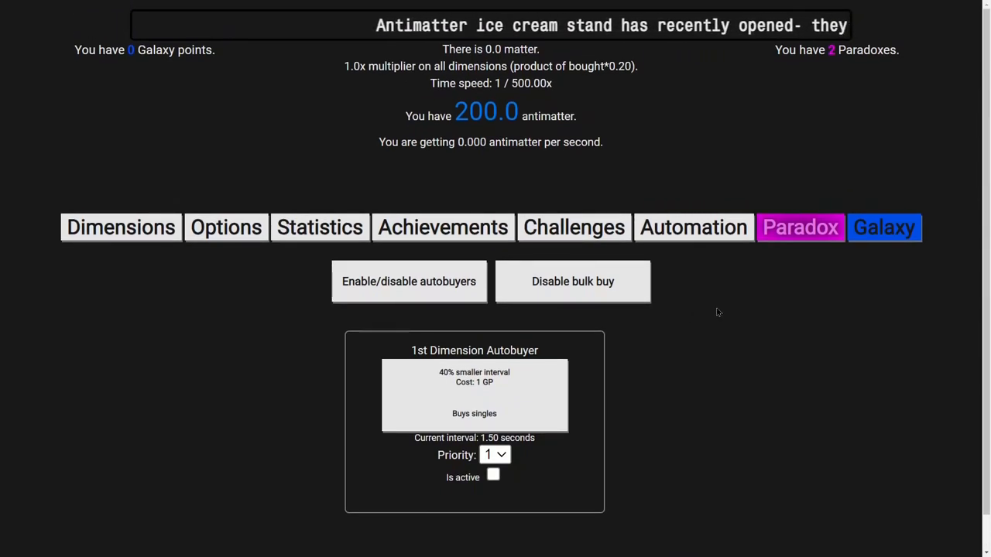
left_click(574, 227)
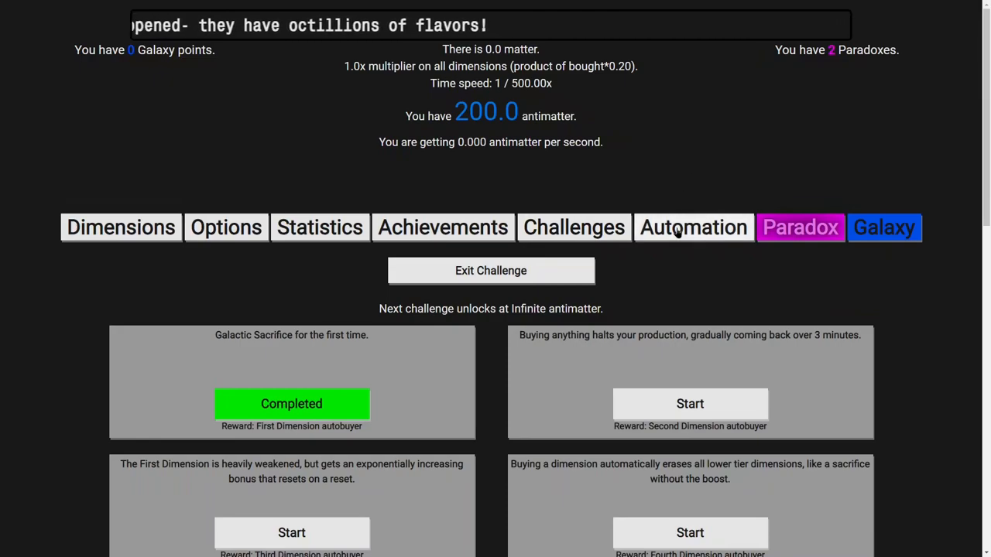
left_click(693, 227)
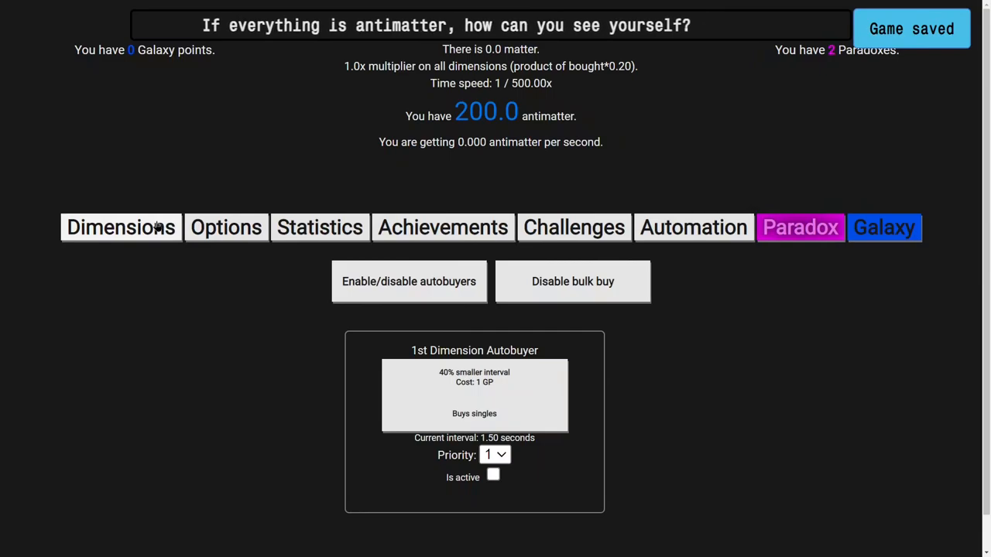
left_click(573, 227)
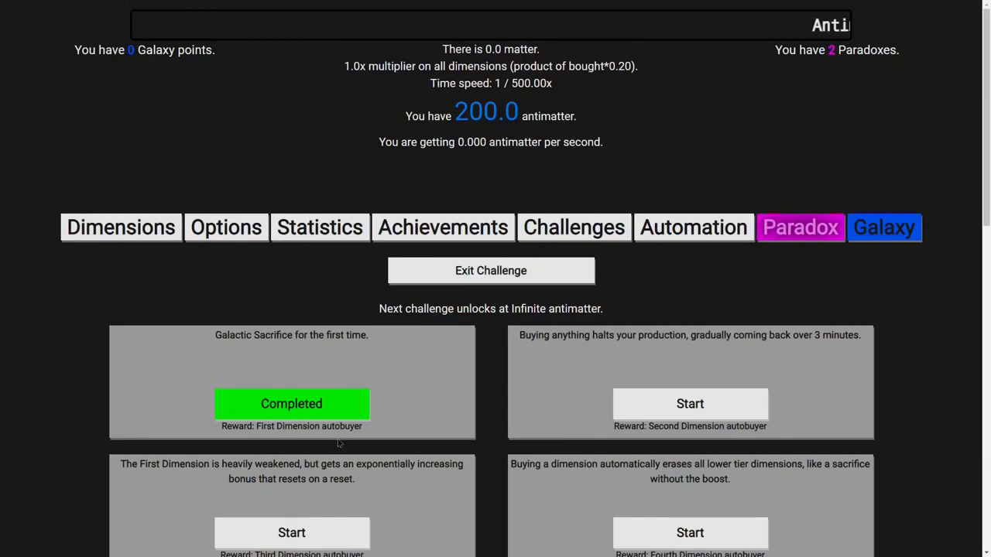
Scroll down through the Challenges list
scroll("down", 3)
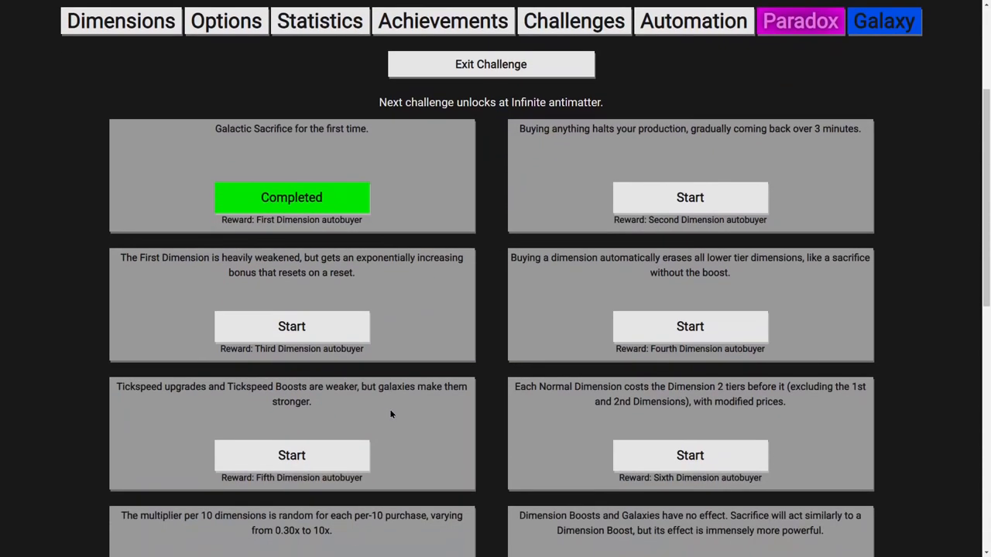
mouse_move(459, 383)
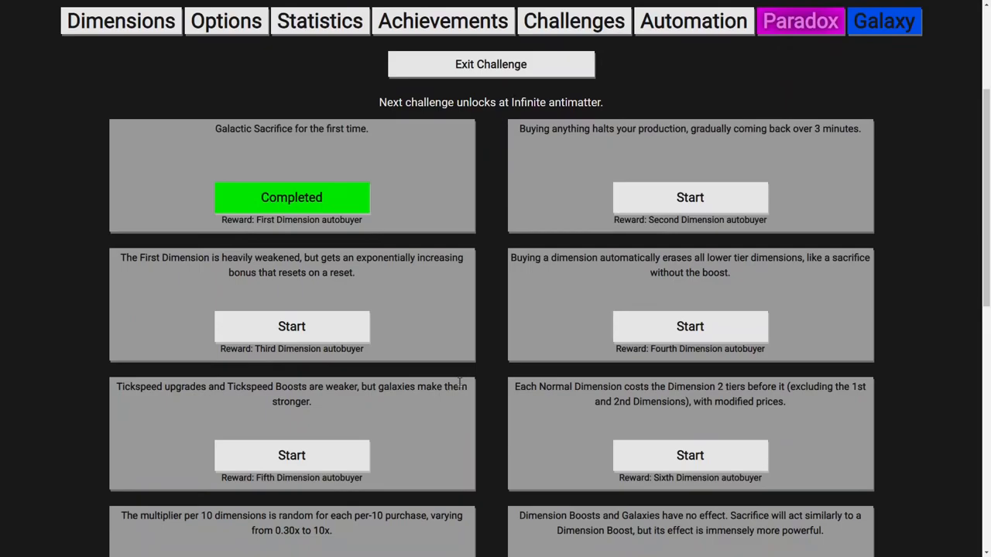
scroll("down", 3)
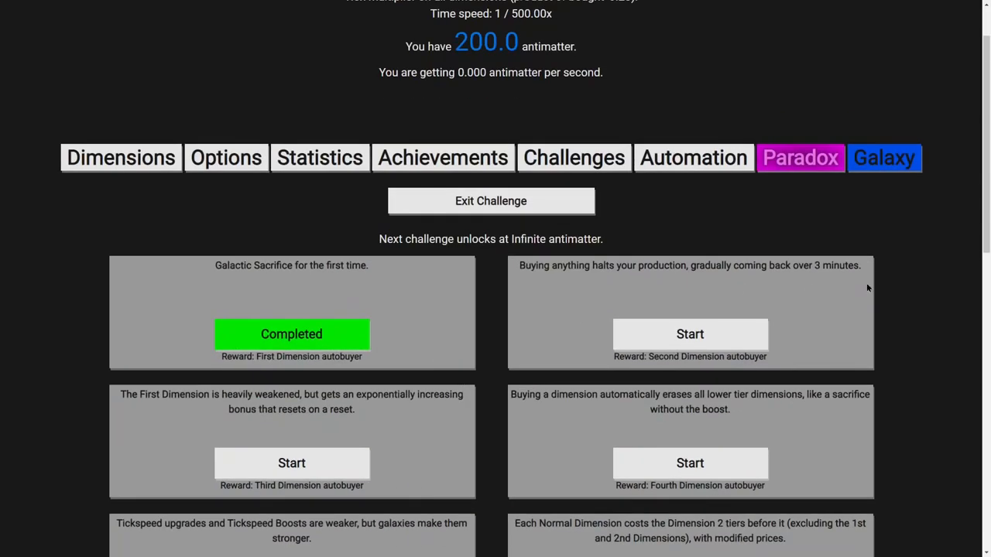
mouse_move(689, 333)
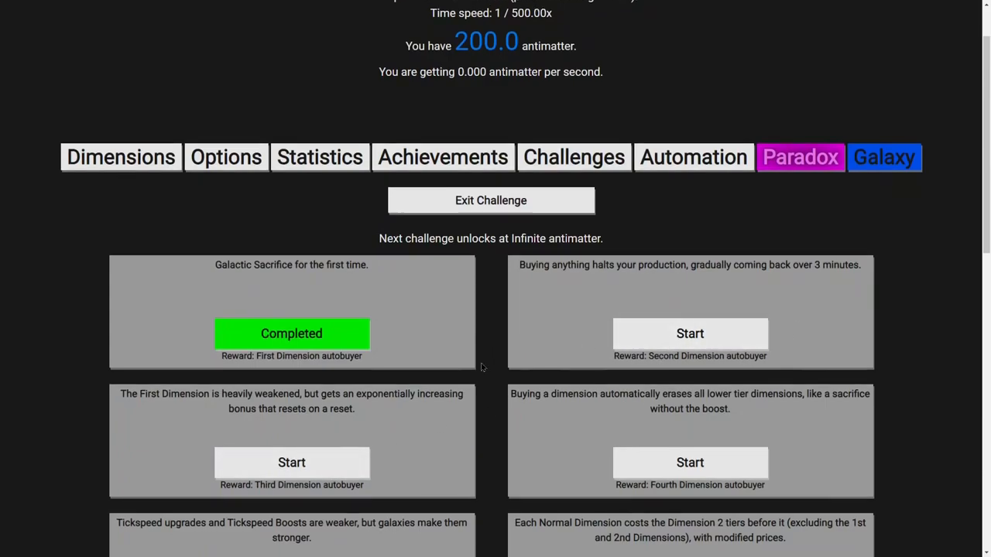
scroll("down", 3)
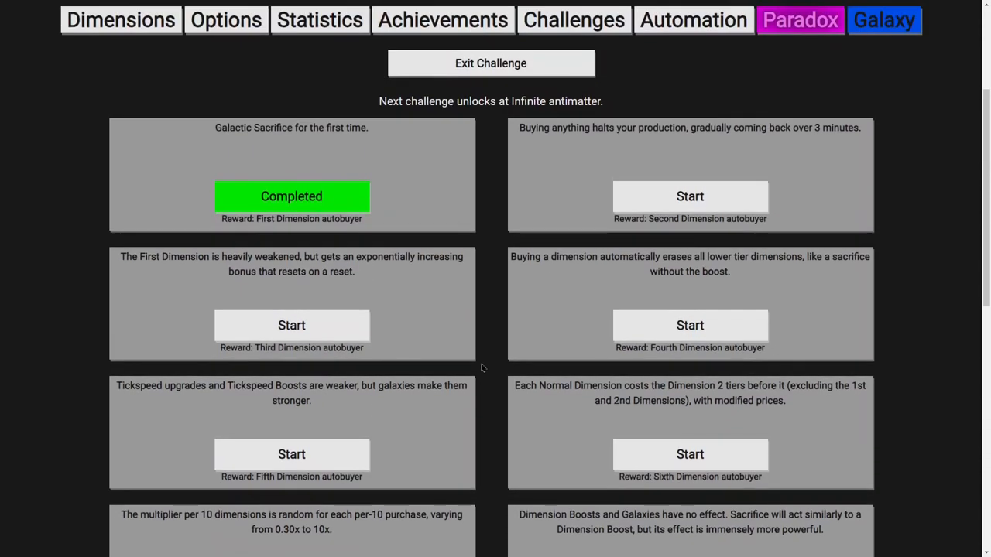
scroll("down", 3)
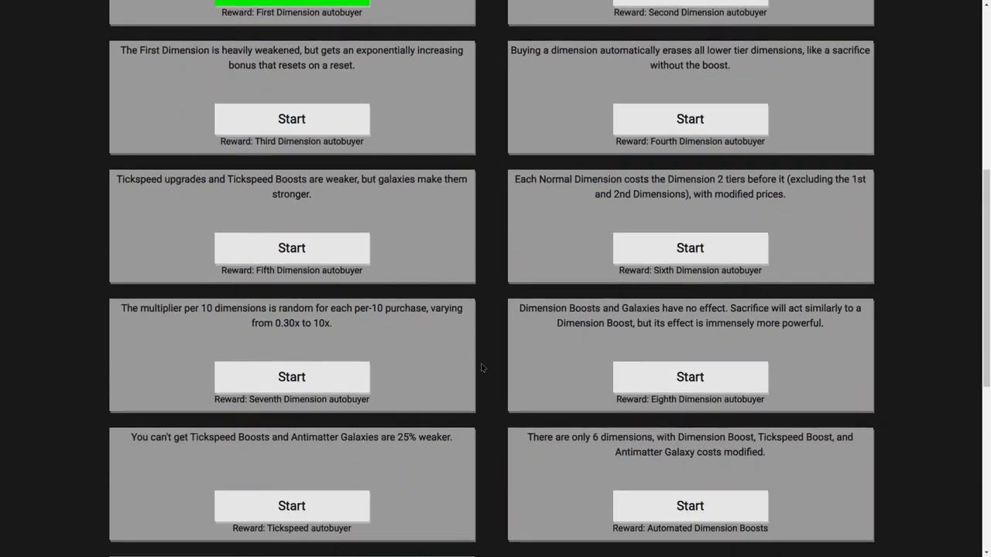
scroll("down", 3)
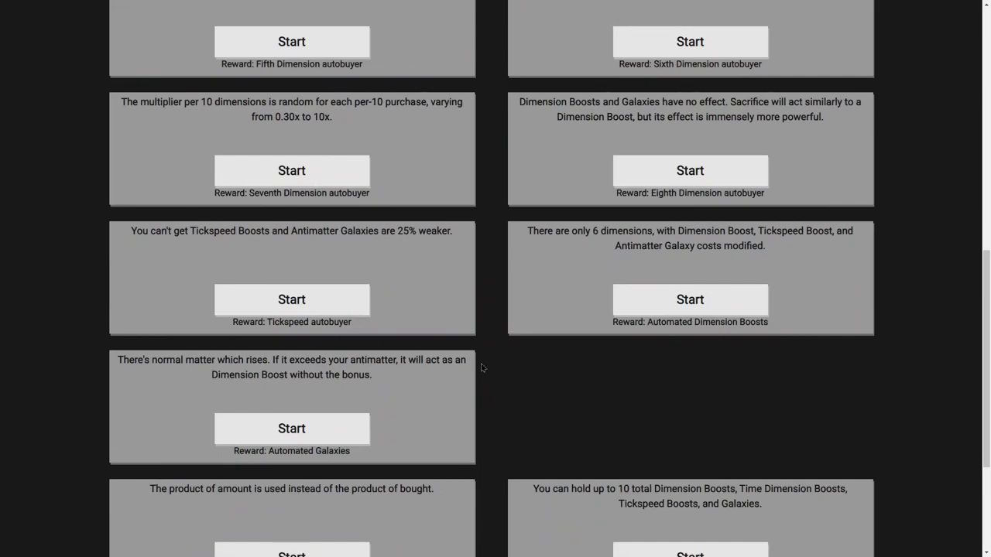
mouse_move(775, 404)
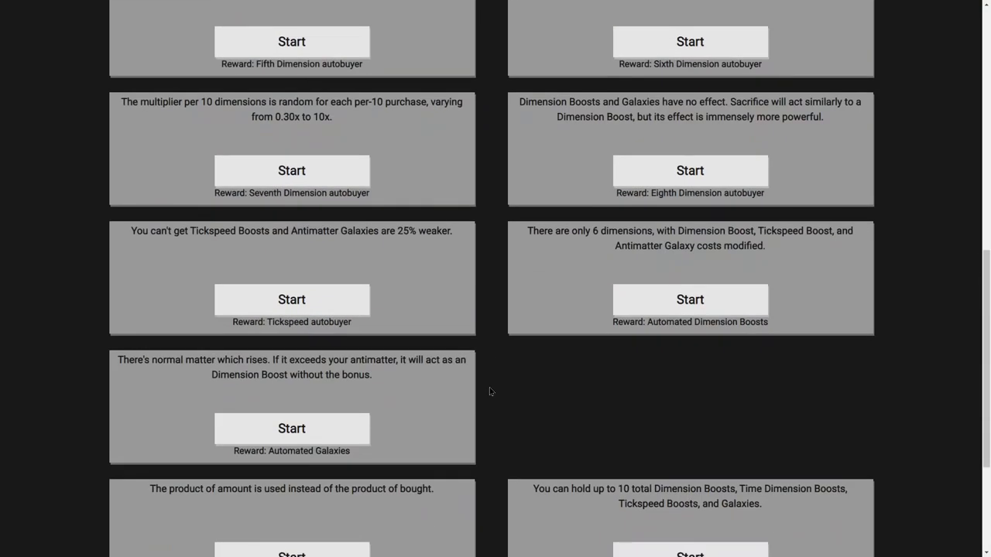
mouse_move(561, 376)
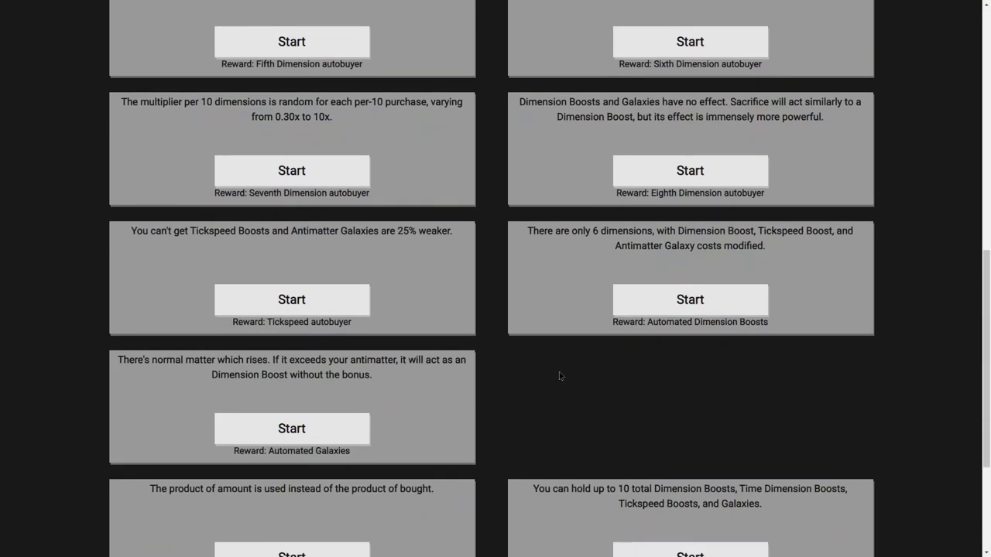
mouse_move(144, 373)
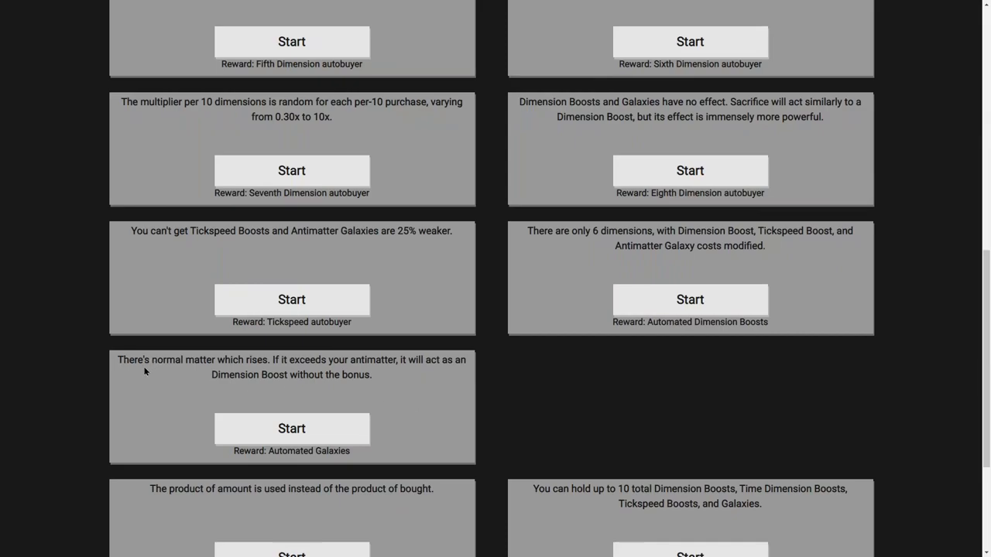
mouse_move(449, 380)
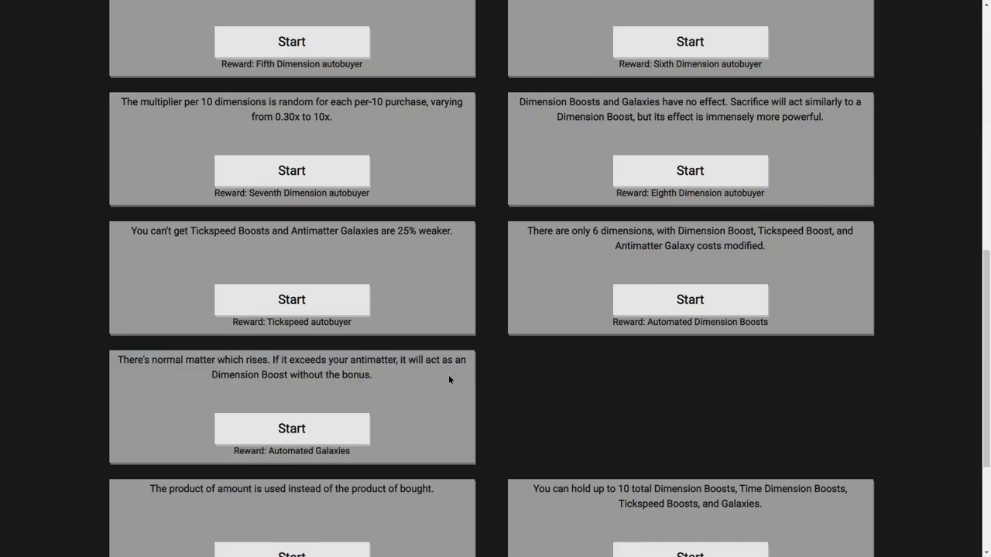
mouse_move(394, 377)
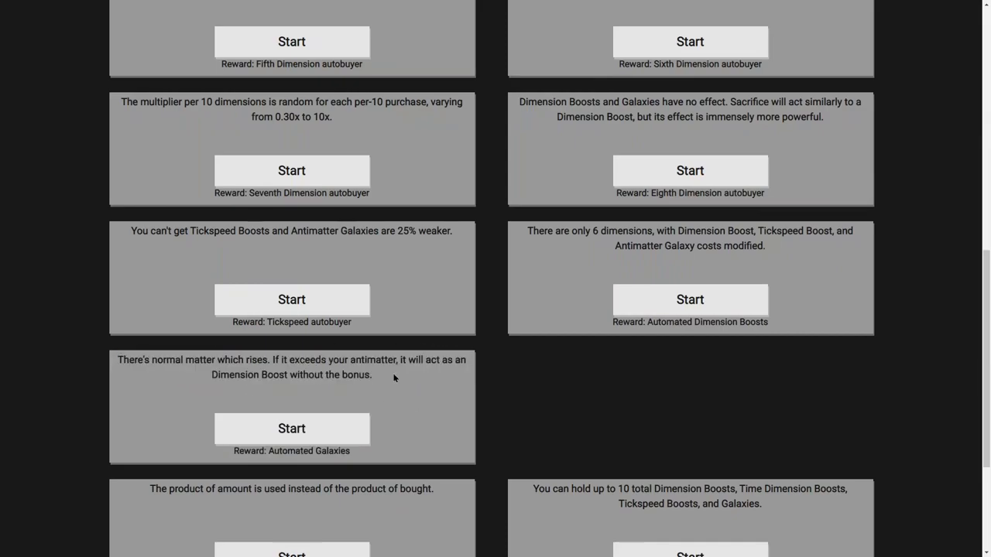
mouse_move(467, 372)
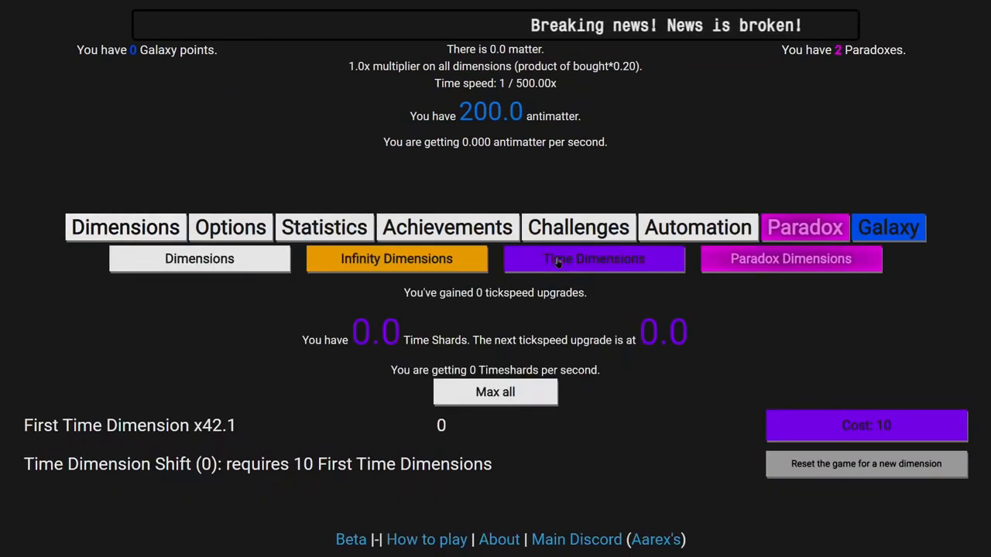
Check normal Dimensions, then reread the six-dimensions challenge description and scroll further
left_click(199, 259)
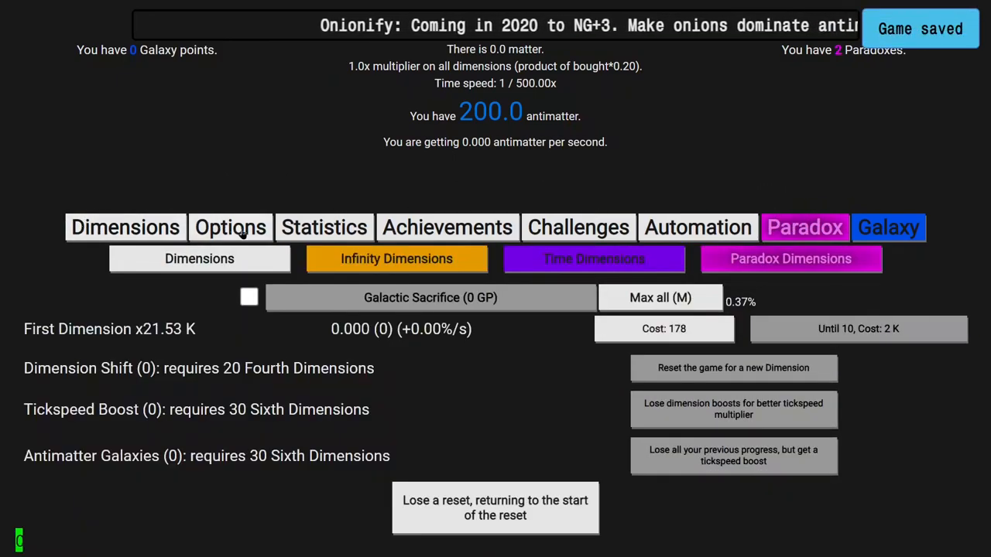
left_click(446, 227)
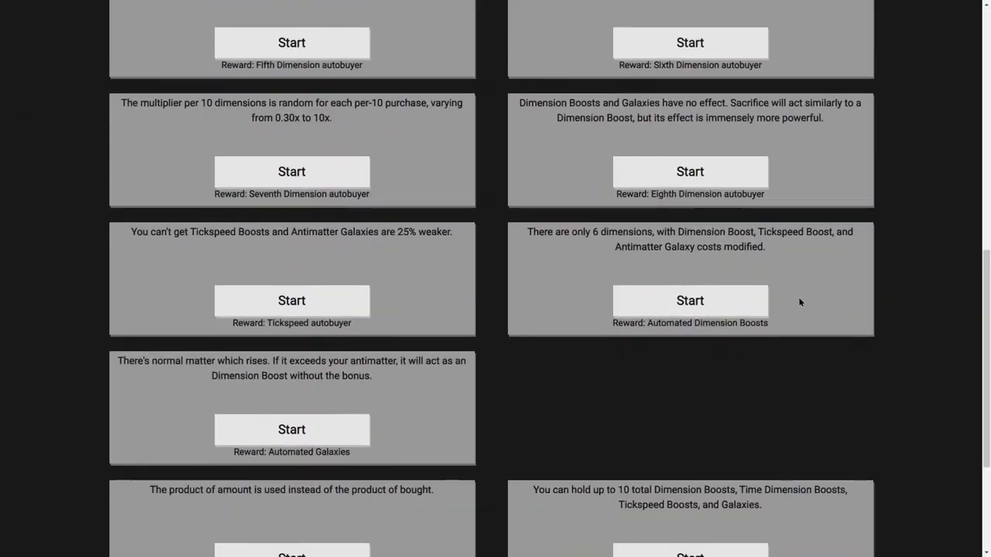
left_click_drag(540, 232, 765, 247)
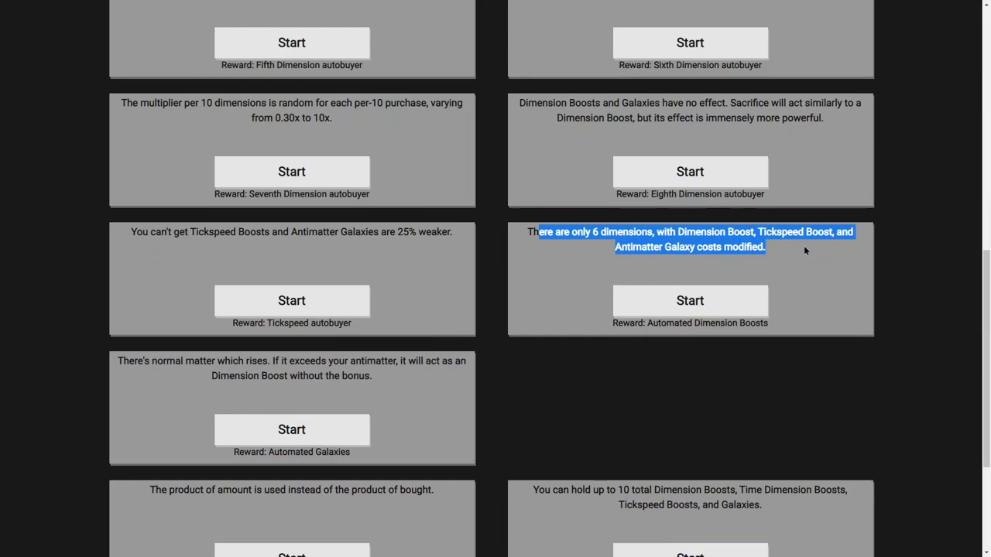
left_click(805, 249)
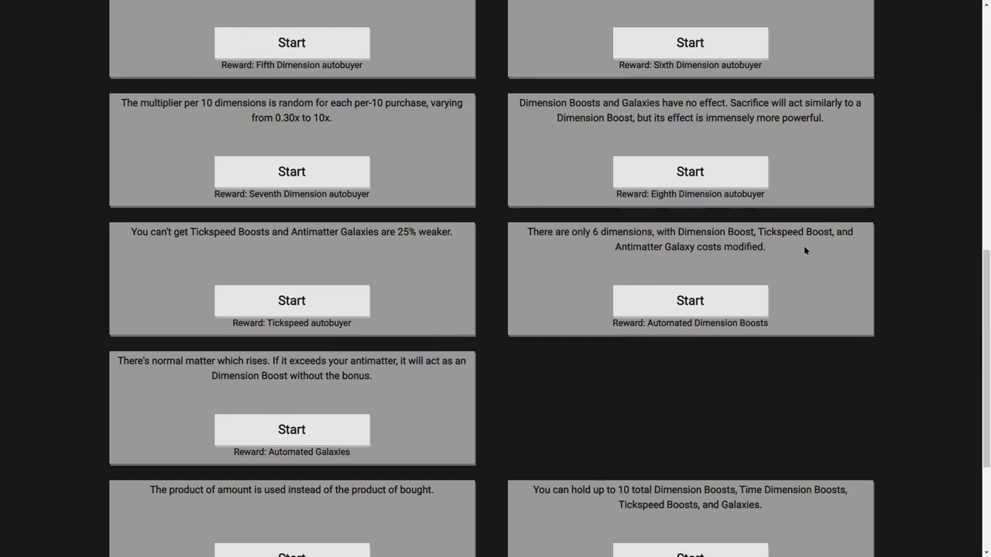
scroll("down", 3)
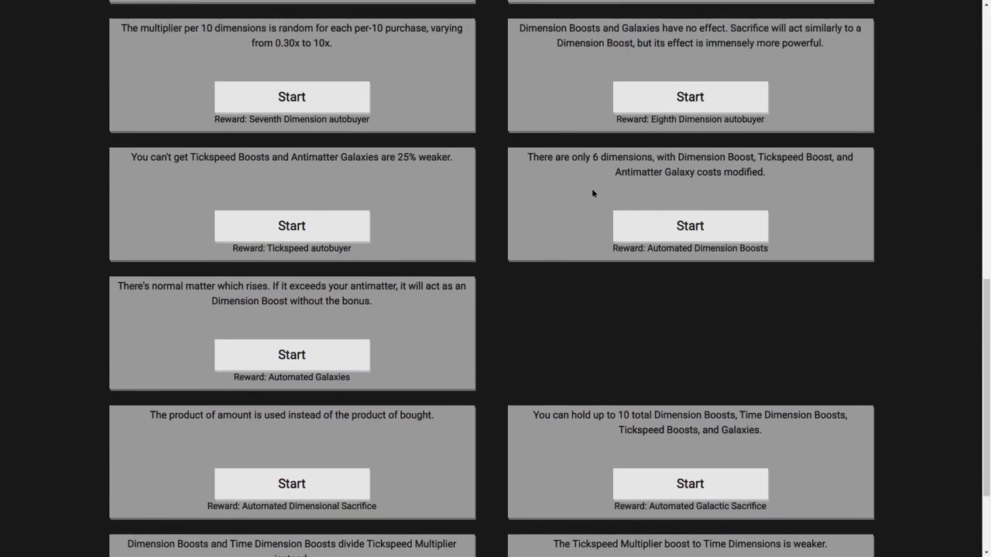
scroll("down", 3)
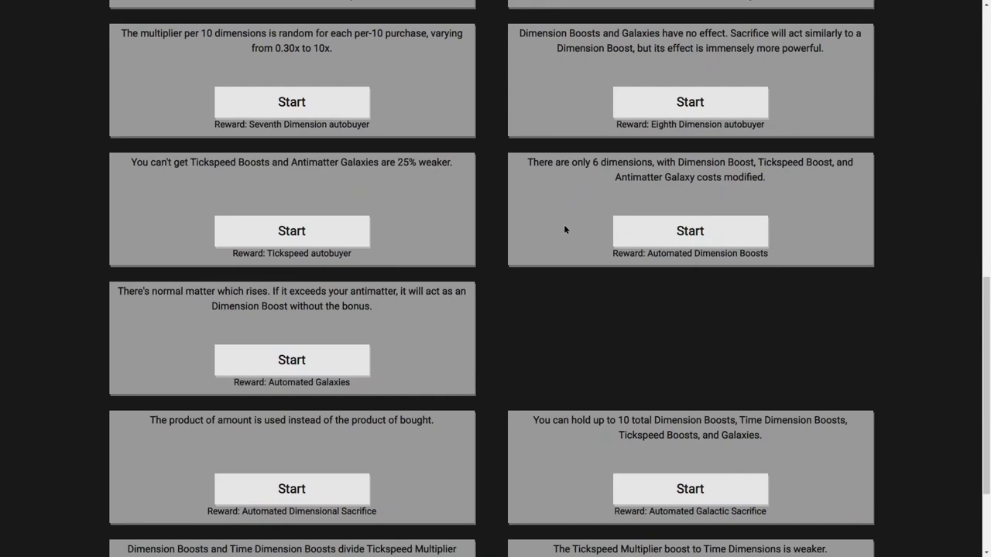
mouse_move(539, 252)
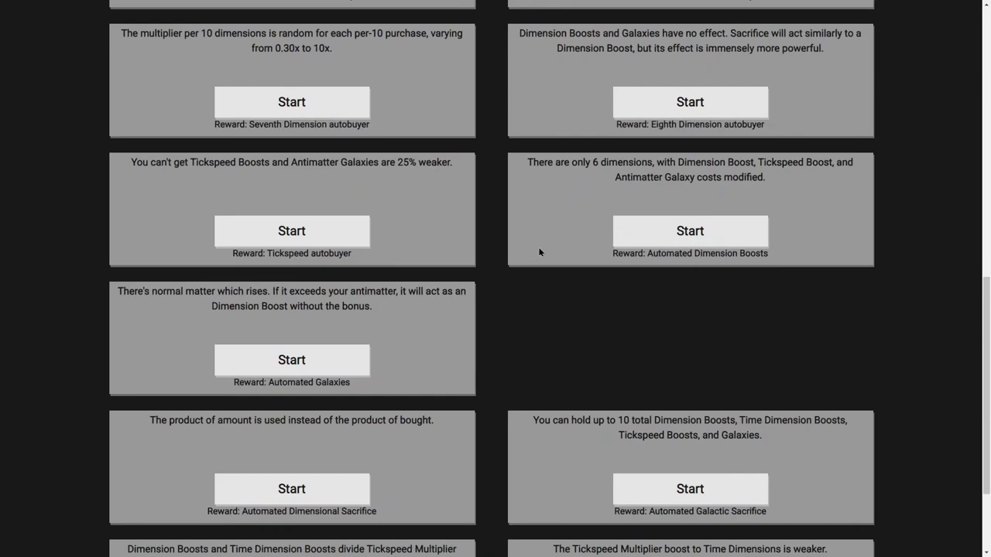
left_click_drag(151, 291, 305, 306)
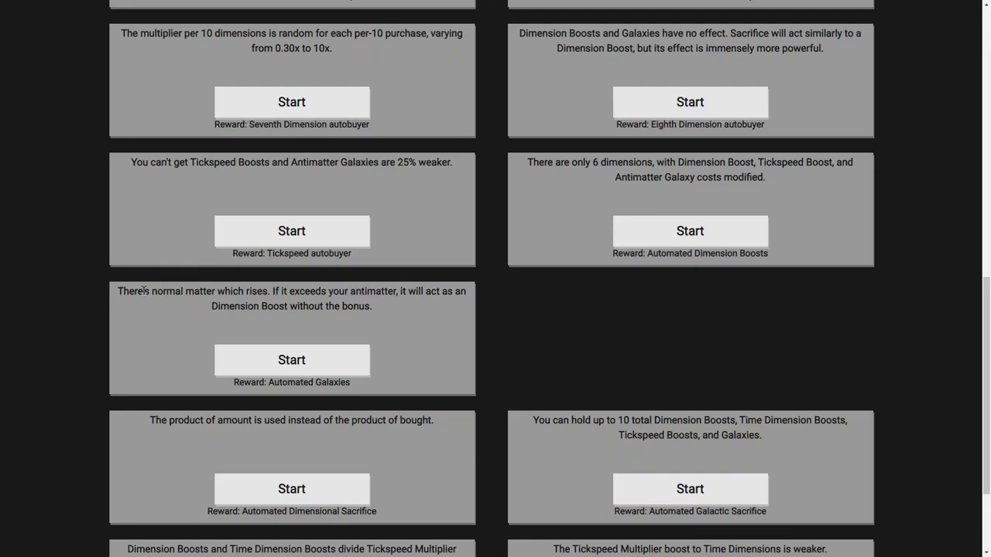
left_click_drag(117, 291, 371, 306)
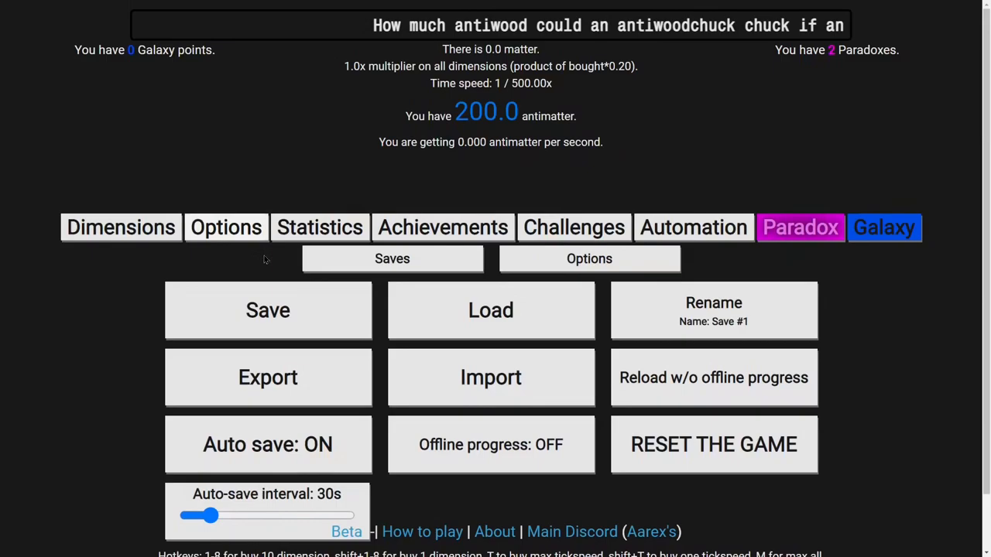
Return to normal Dimensions, showing 200 antimatter and 2 Paradoxes
left_click(268, 377)
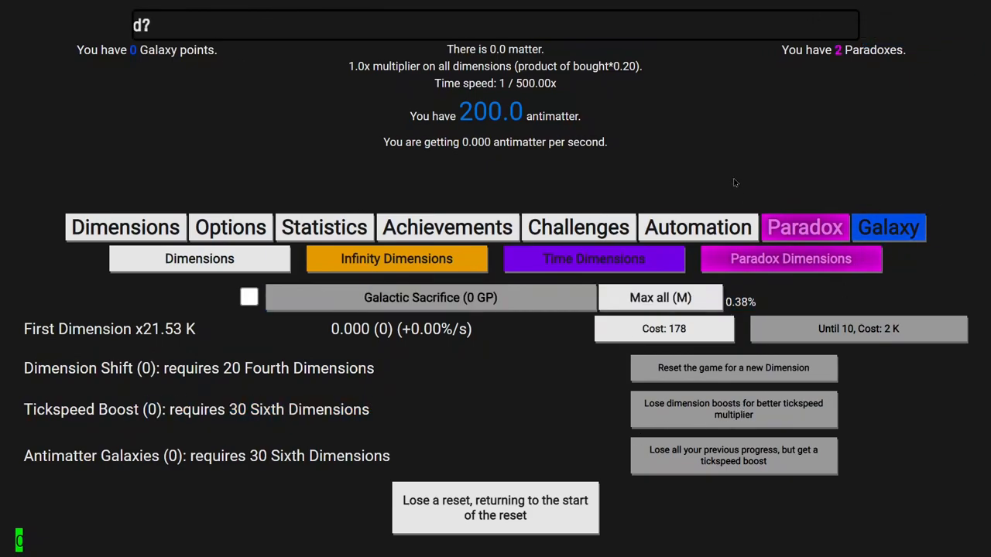
Start and confirm the 'only 6 dimensions' challenge, then buy a First Dimension
left_click(578, 227)
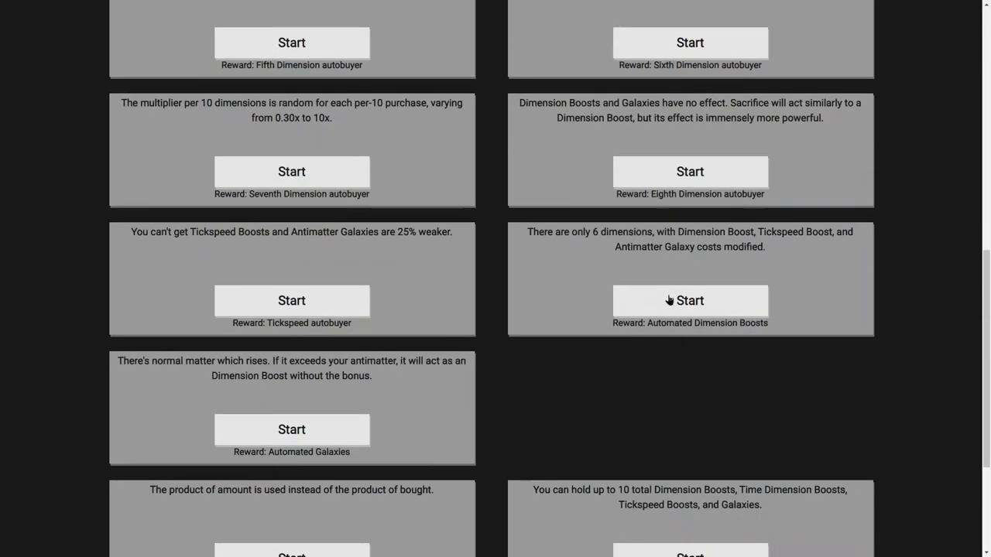
left_click(689, 301)
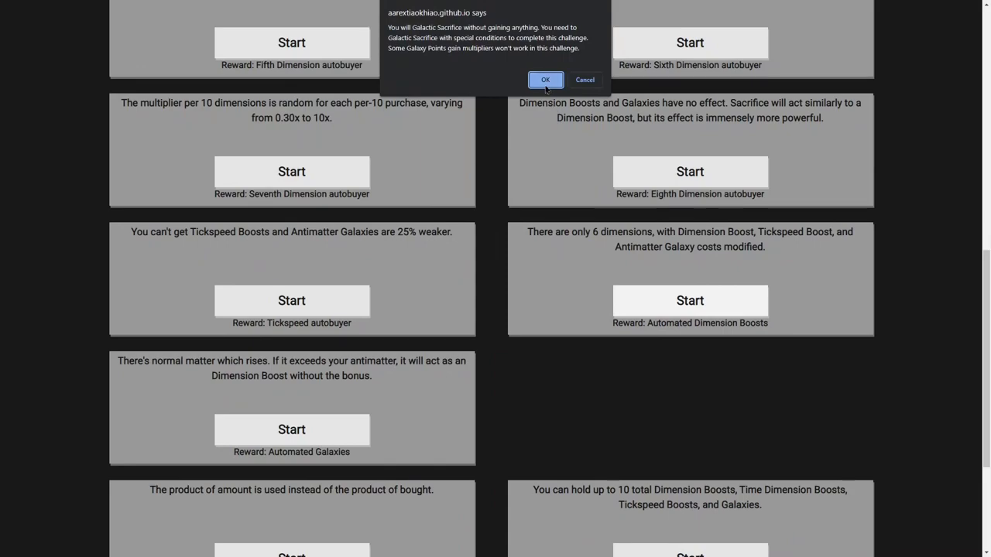
left_click(545, 80)
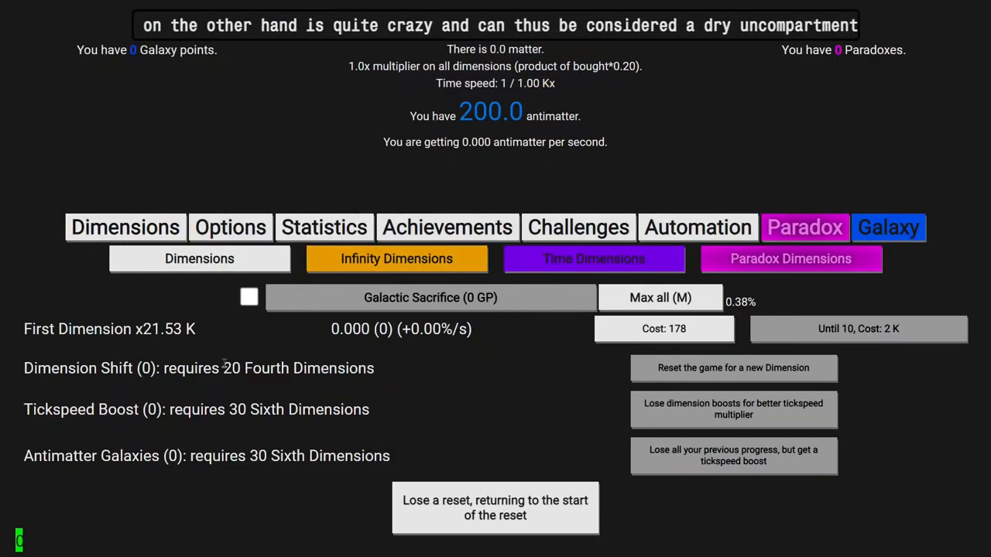
left_click(805, 227)
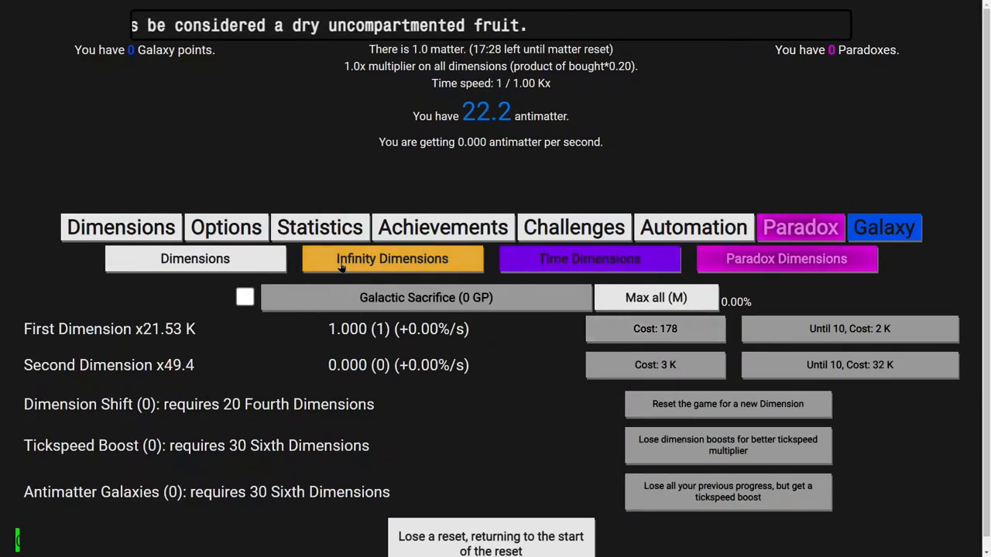
left_click(589, 259)
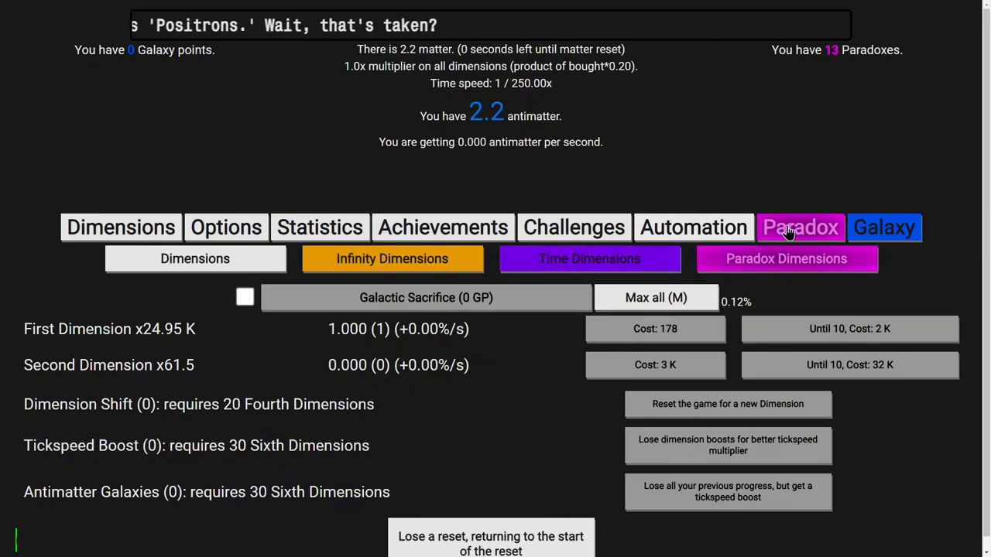
Glance at the autobuyer settings, then view the Paradox upgrades with 14 Paradoxes
left_click(693, 227)
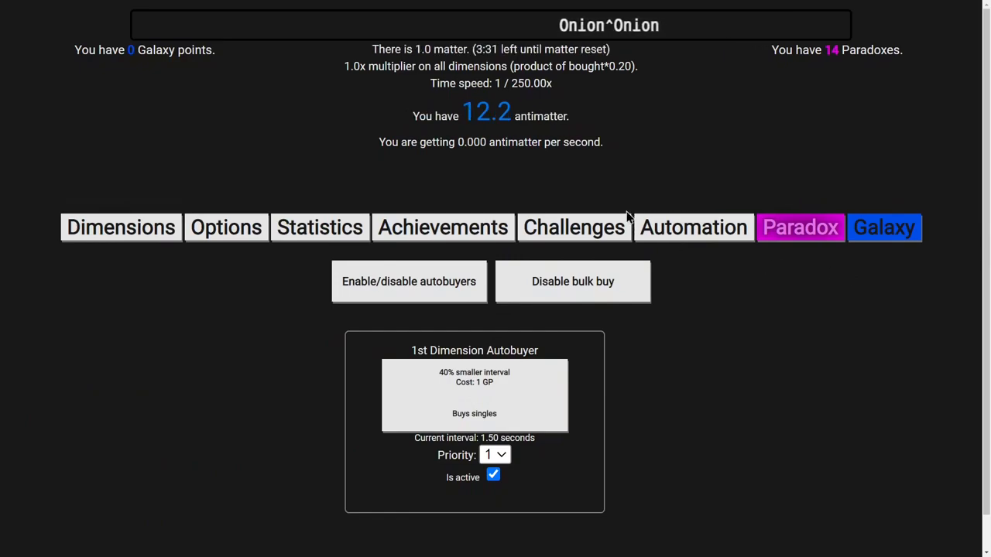
left_click(493, 475)
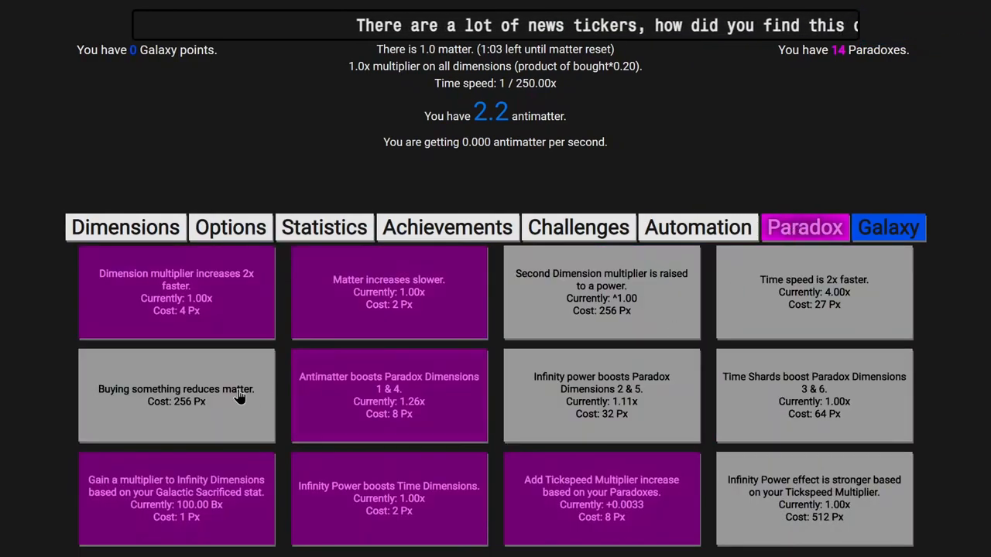
Buy the Infinity Power, Dimension multiplier and Matter slower Paradox upgrades, leaving 1 Paradox
left_click(175, 499)
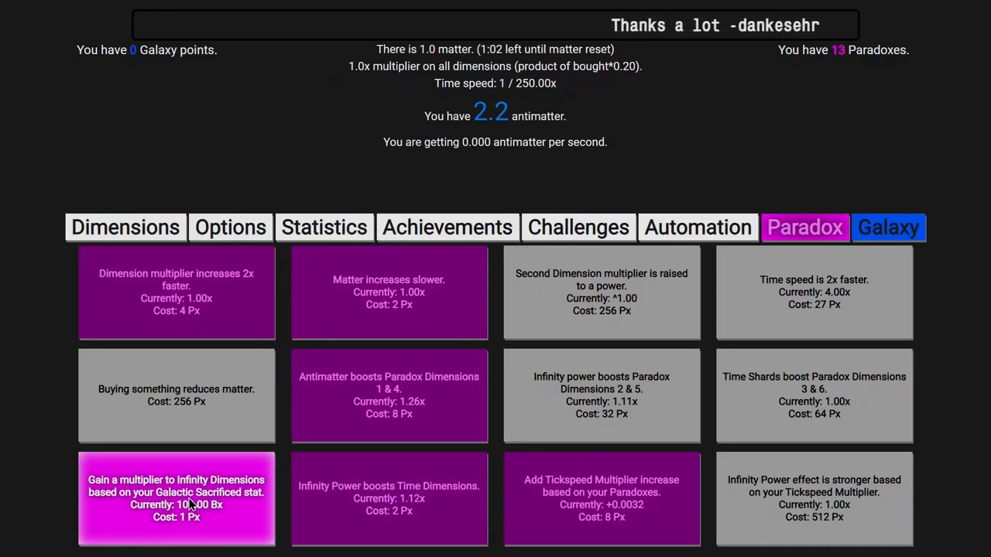
left_click(176, 498)
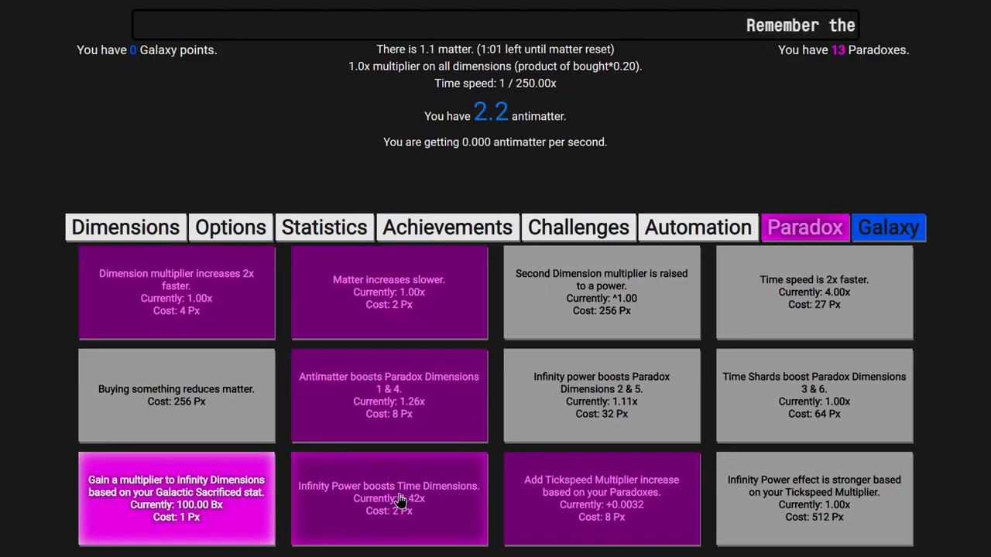
left_click(389, 498)
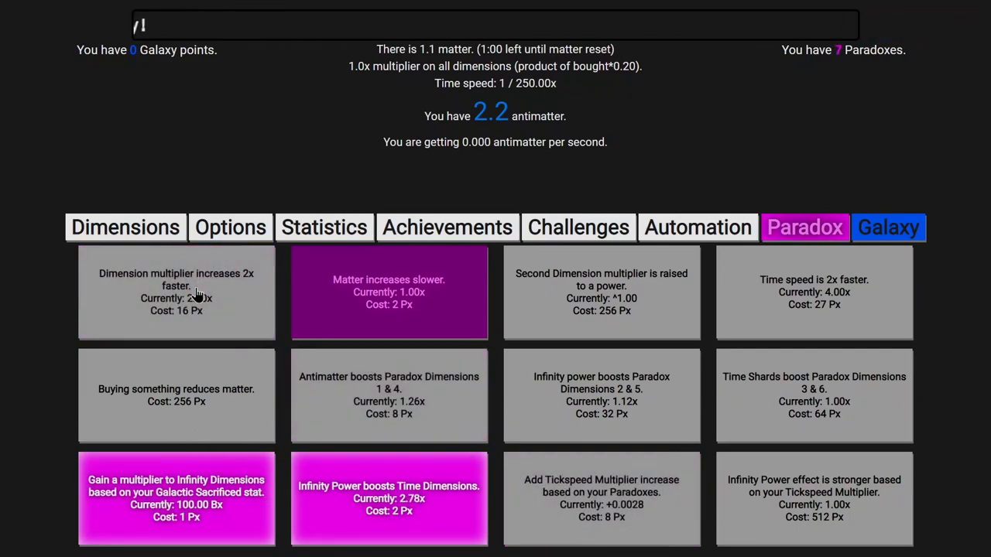
left_click(389, 292)
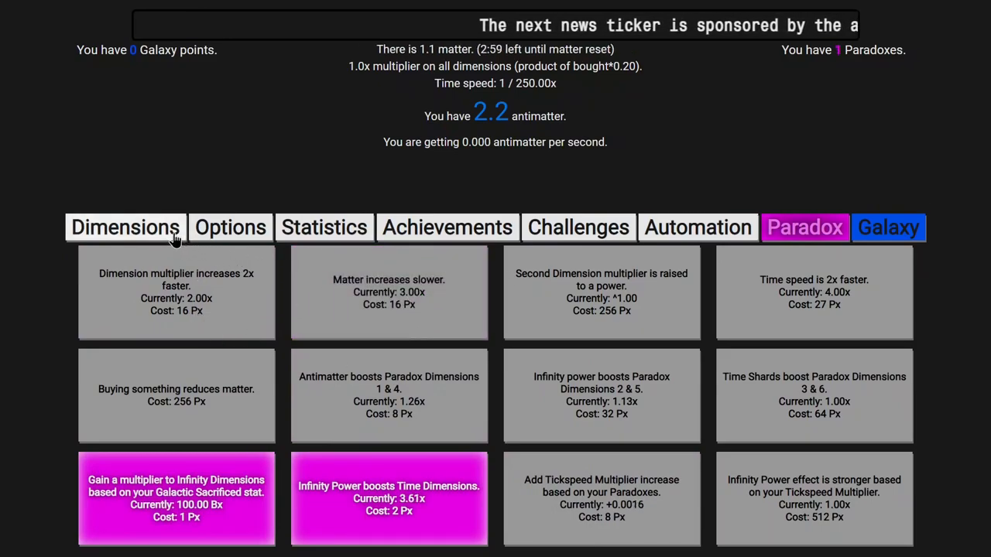
left_click(125, 226)
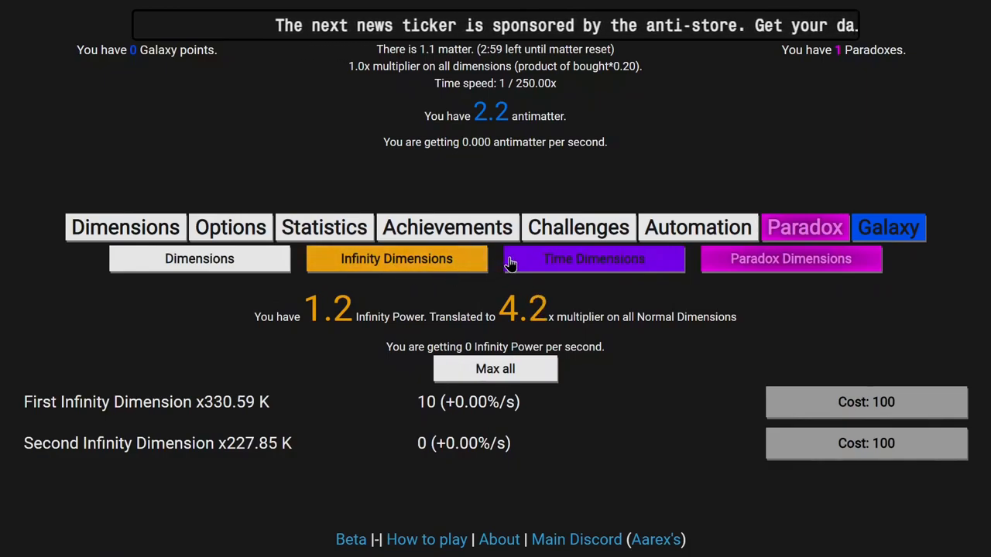
Buy a First Paradox Dimension for 1 Paradox to start generating Paradox Power
left_click(804, 227)
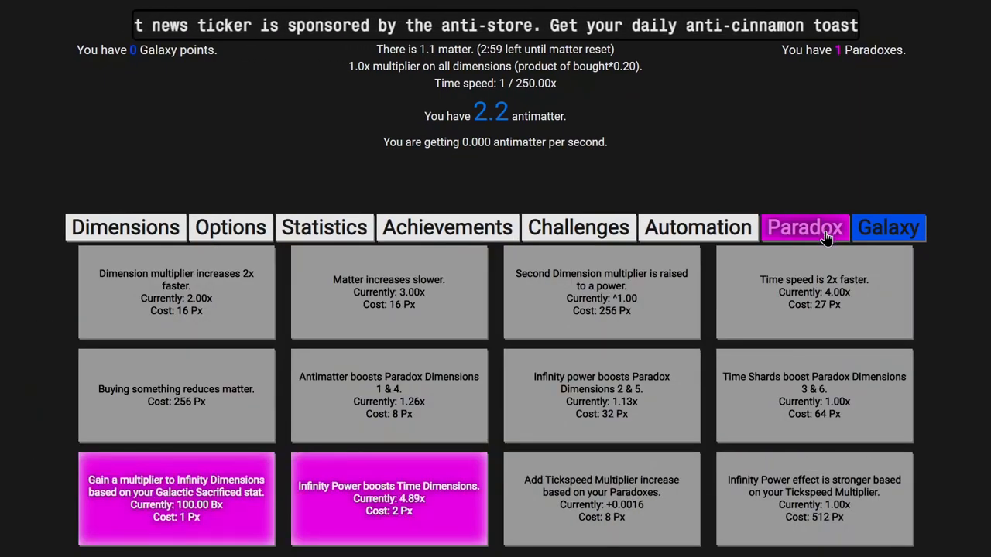
left_click(803, 226)
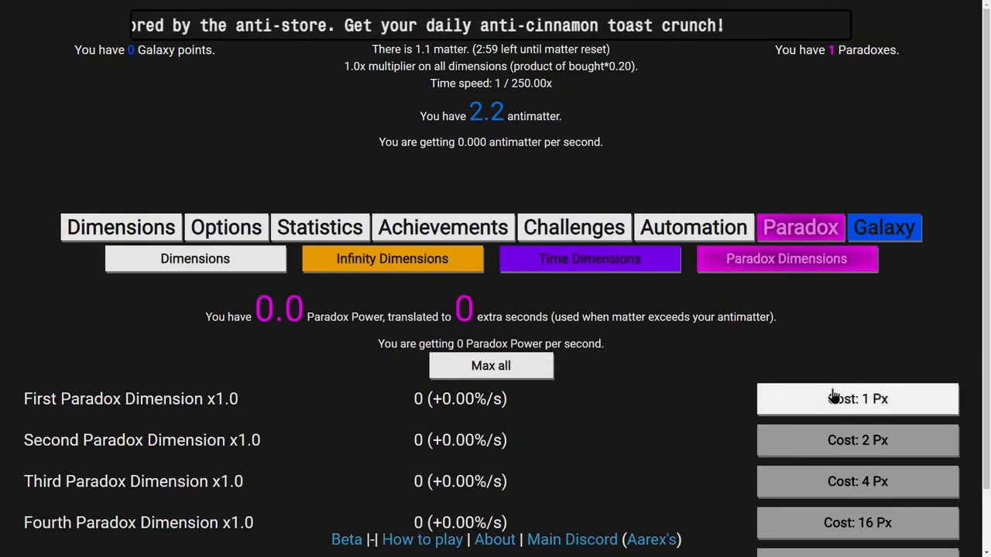
left_click(857, 399)
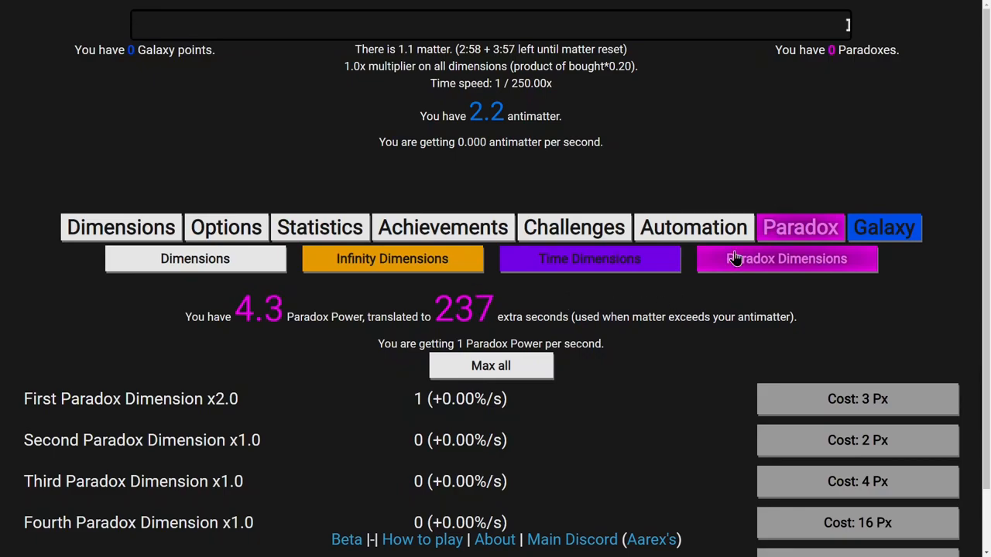
Browse the Infinity and Time Dimensions subtabs, showing 182.90 K Time Shards
scroll("down", 3)
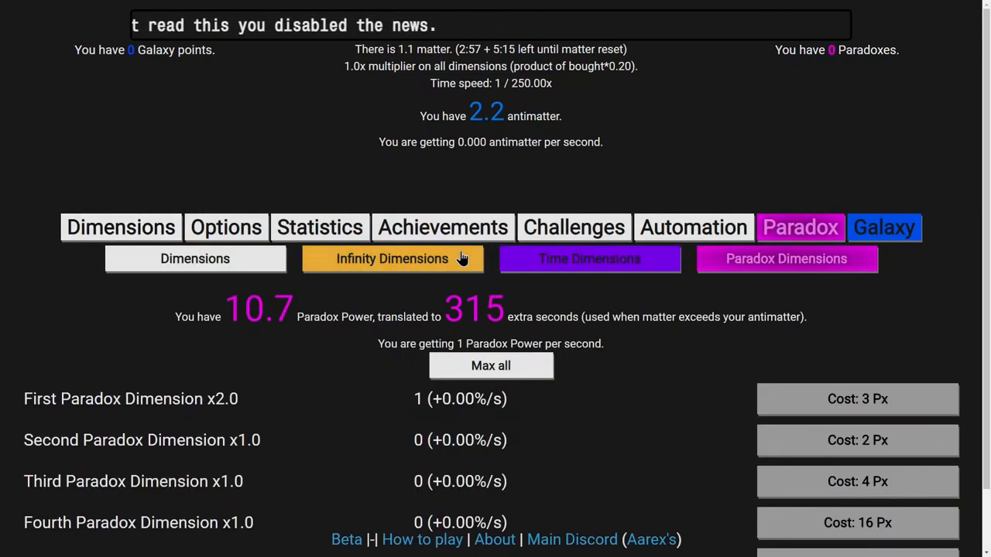
left_click(590, 258)
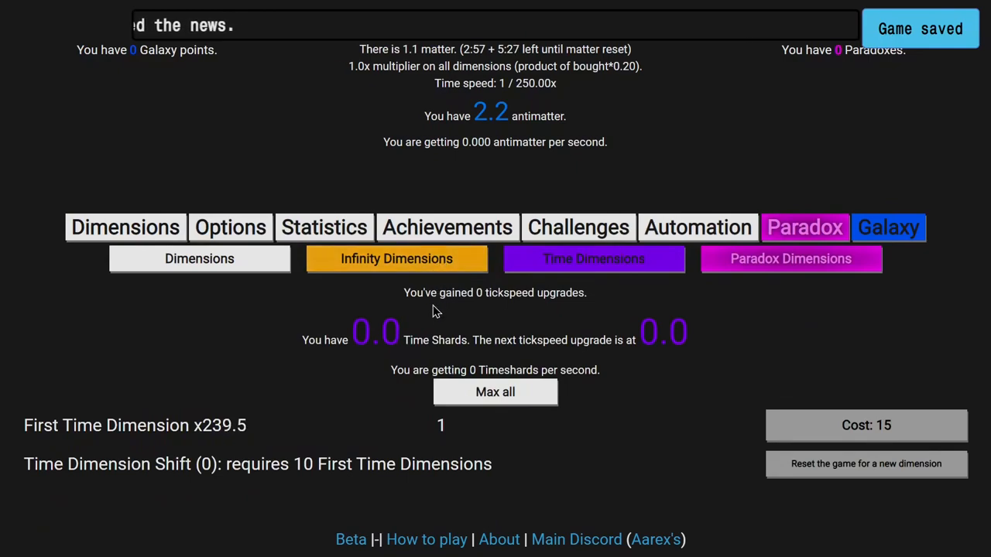
mouse_move(600, 299)
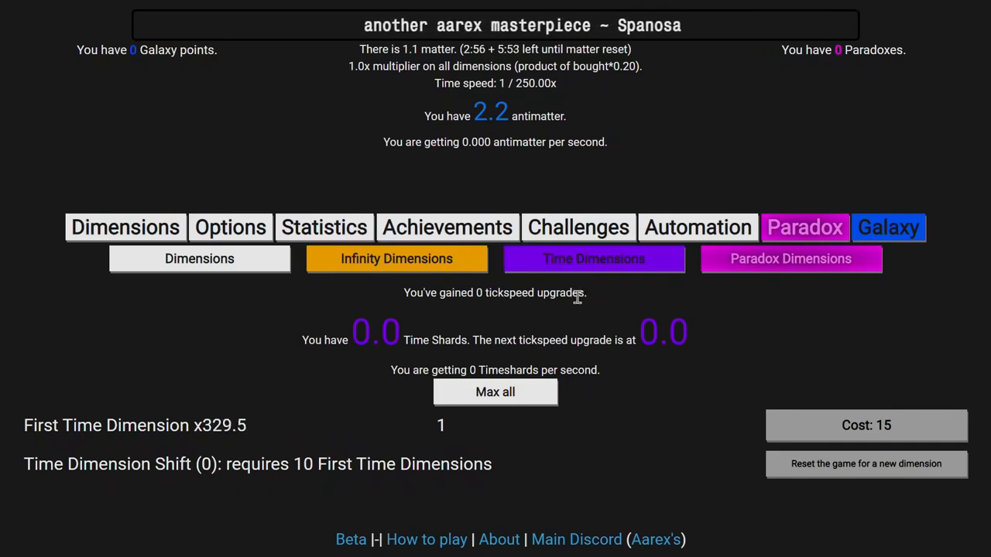
left_click(395, 259)
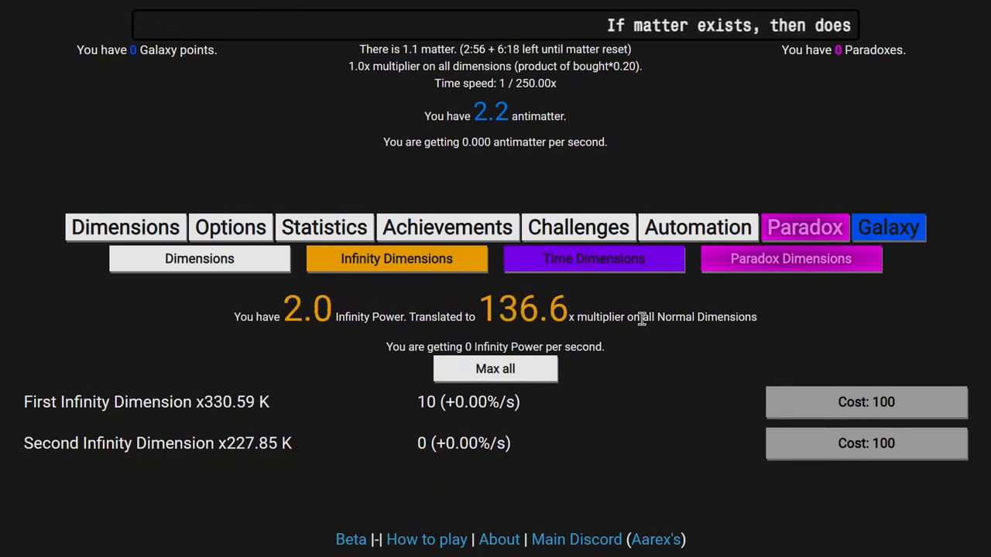
left_click(593, 259)
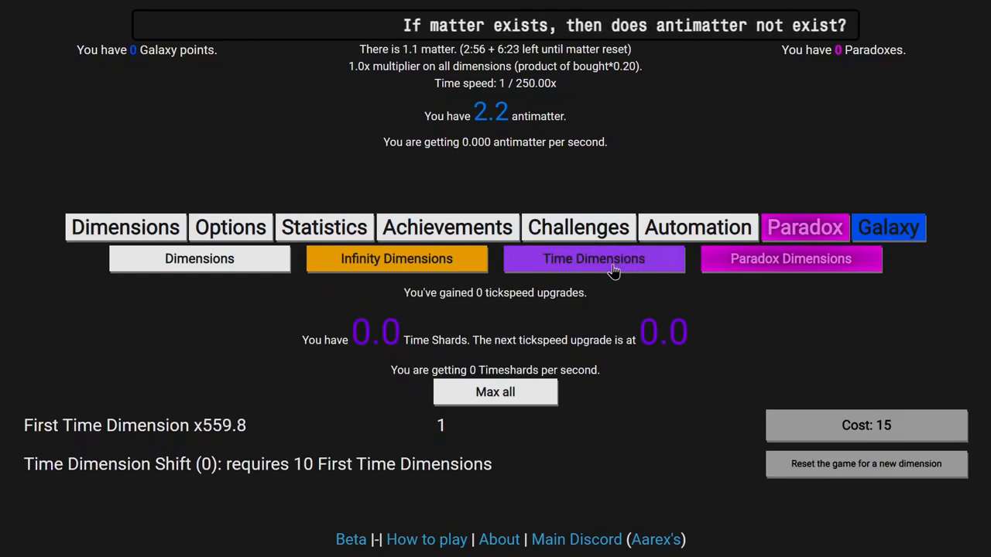
left_click(199, 259)
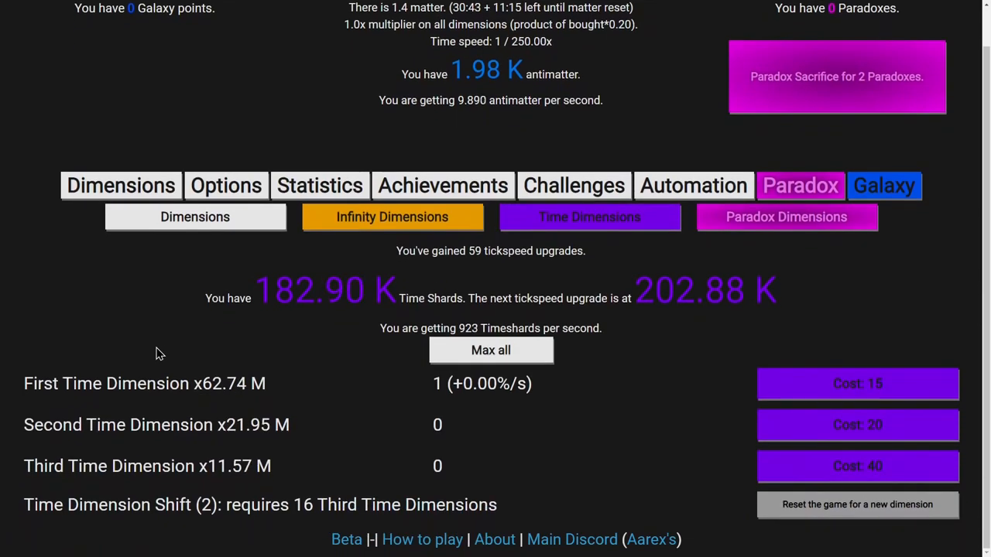
mouse_move(279, 273)
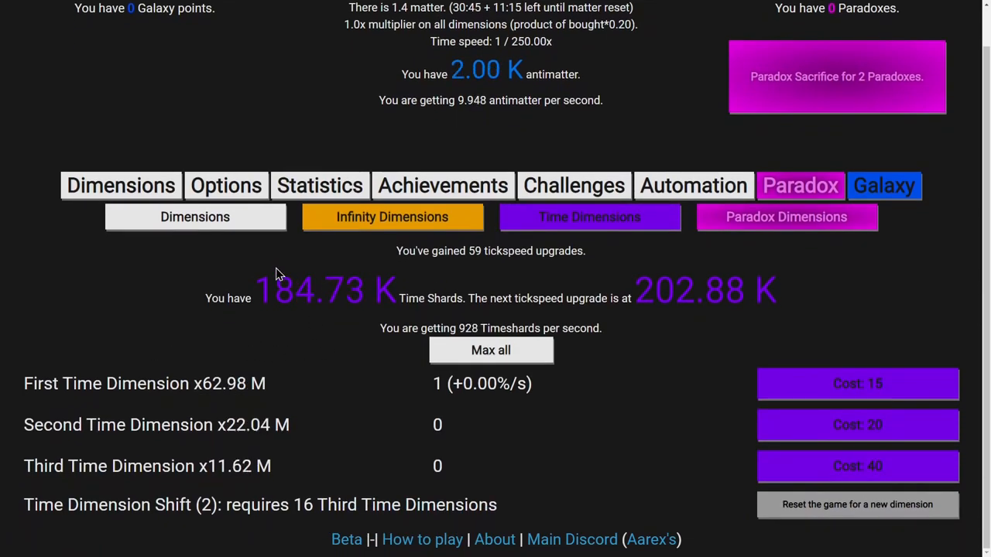
Buy a second First Dimension for 178 antimatter, dropping antimatter to about 170
left_click(195, 217)
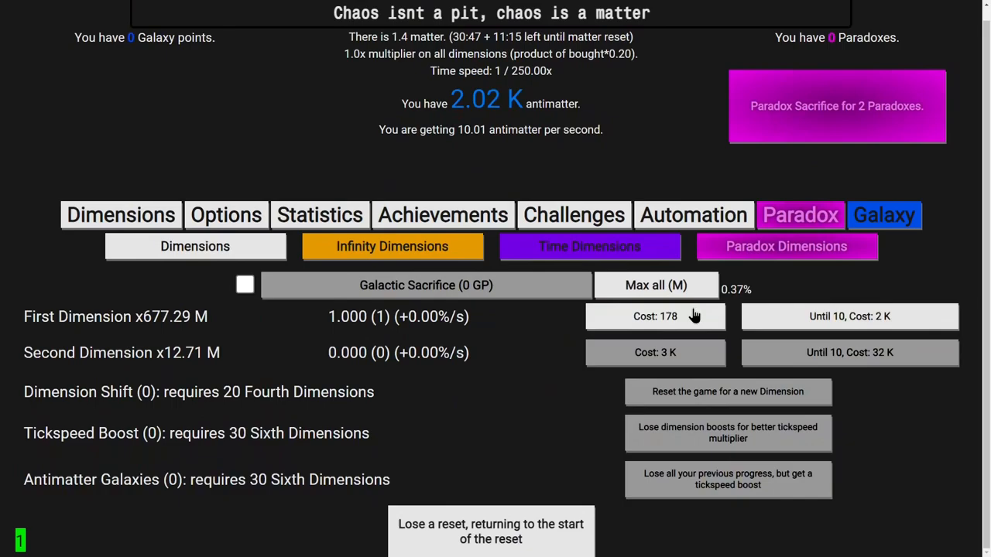
left_click(655, 316)
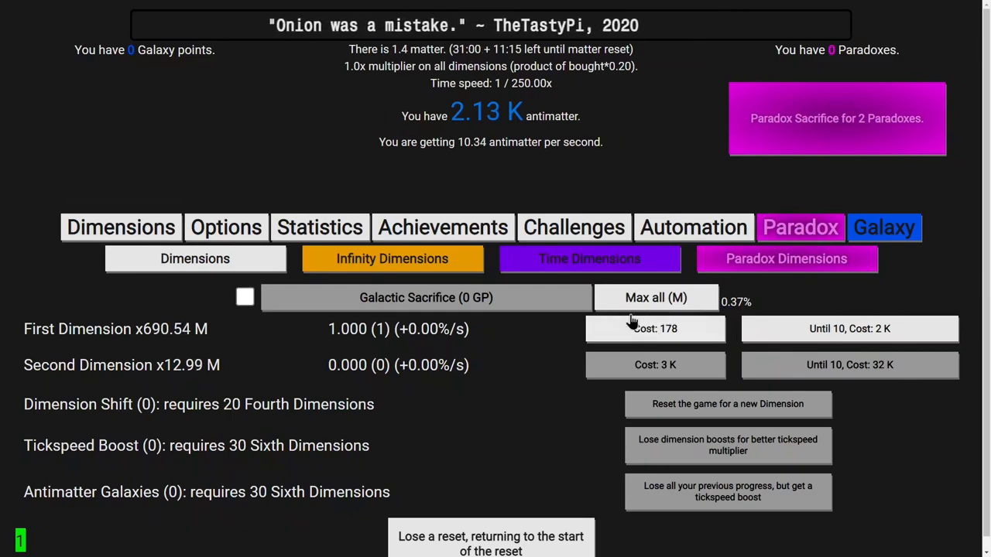
left_click(392, 259)
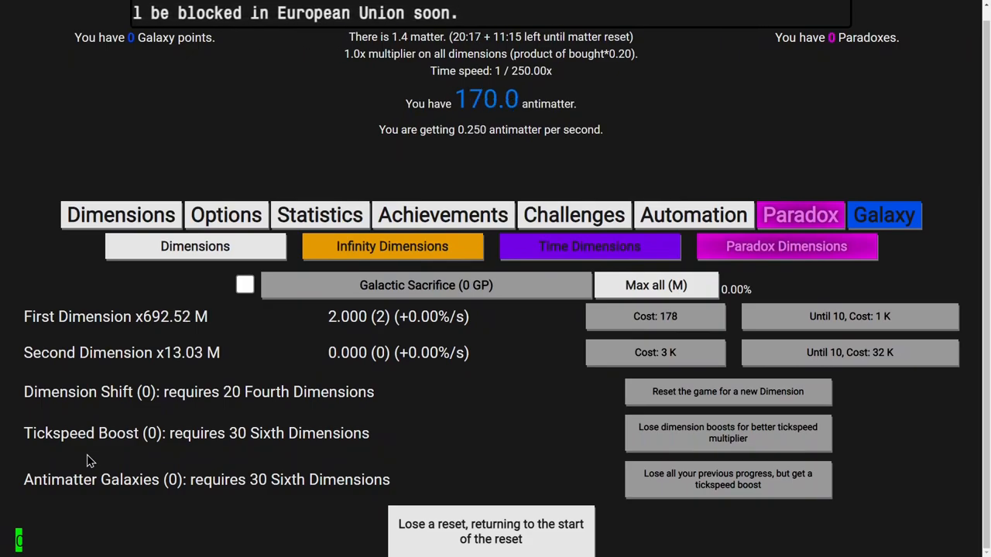
mouse_move(881, 205)
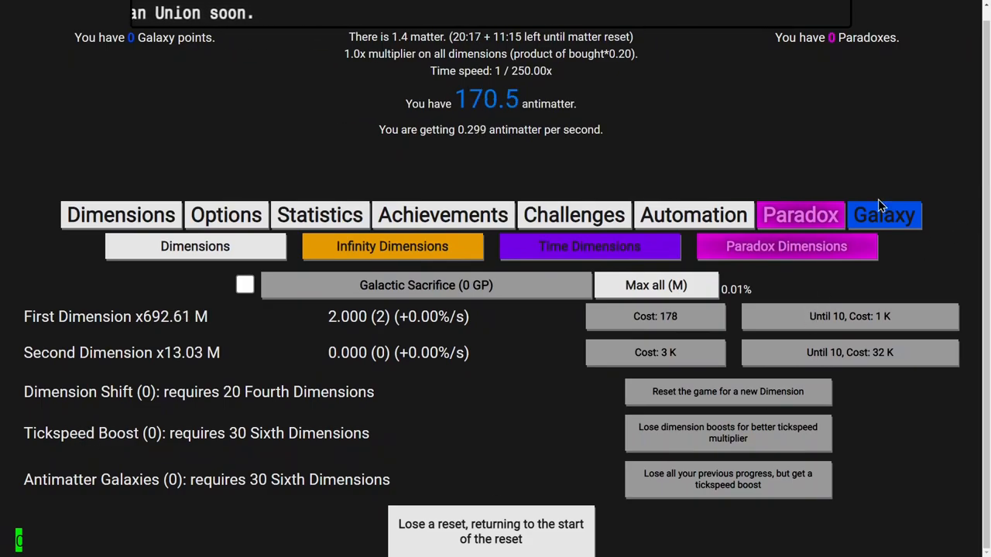
Buy a Fourth Dimension on the normal Dimensions page
left_click(800, 214)
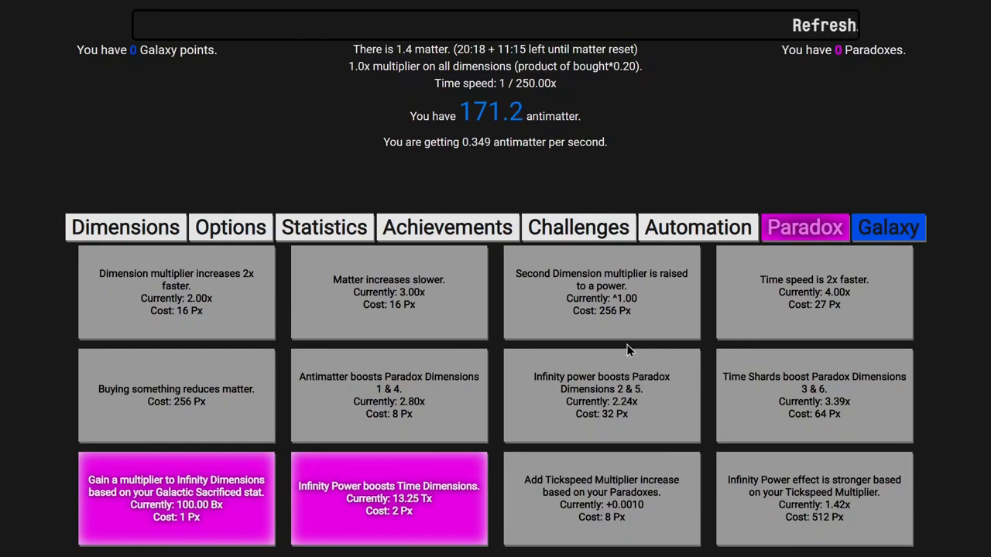
left_click(824, 25)
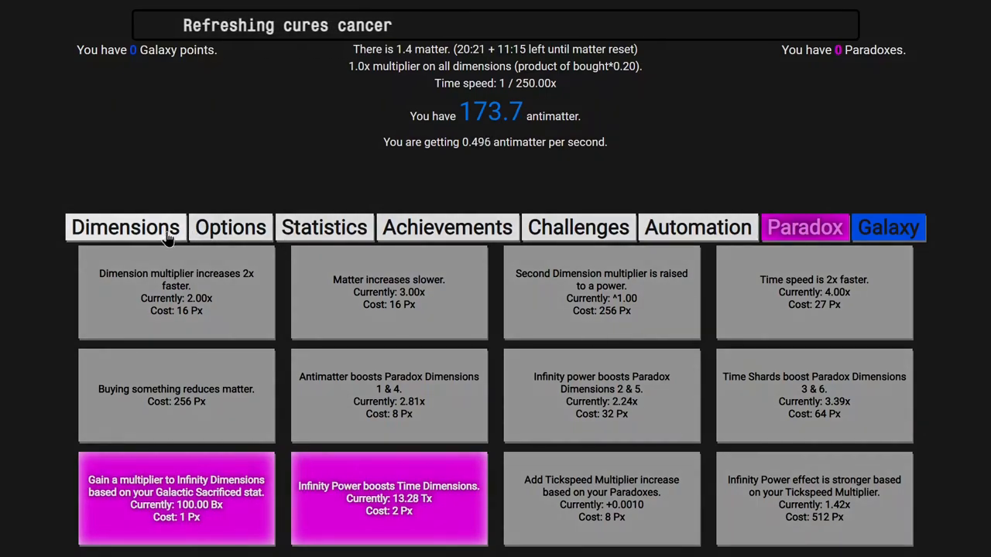
left_click(126, 227)
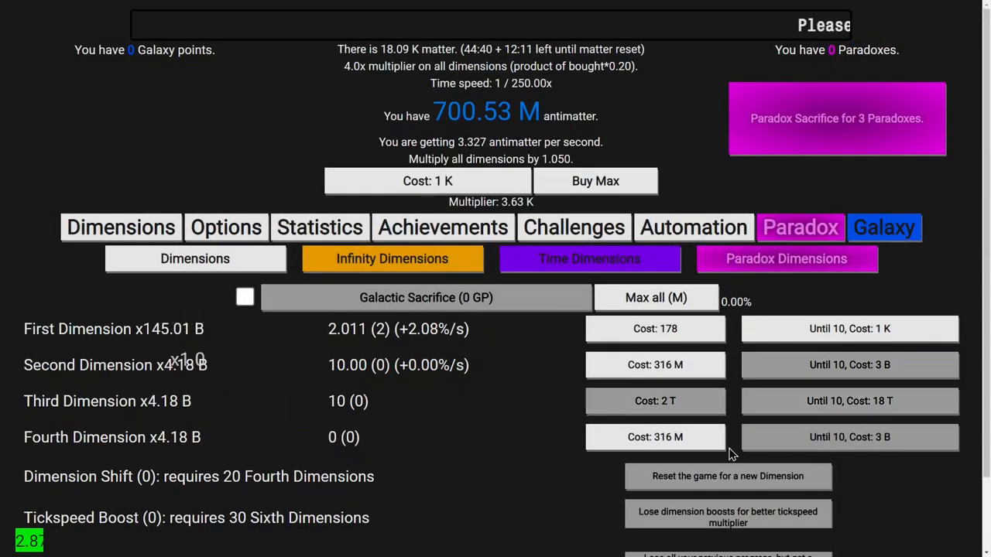
left_click(655, 437)
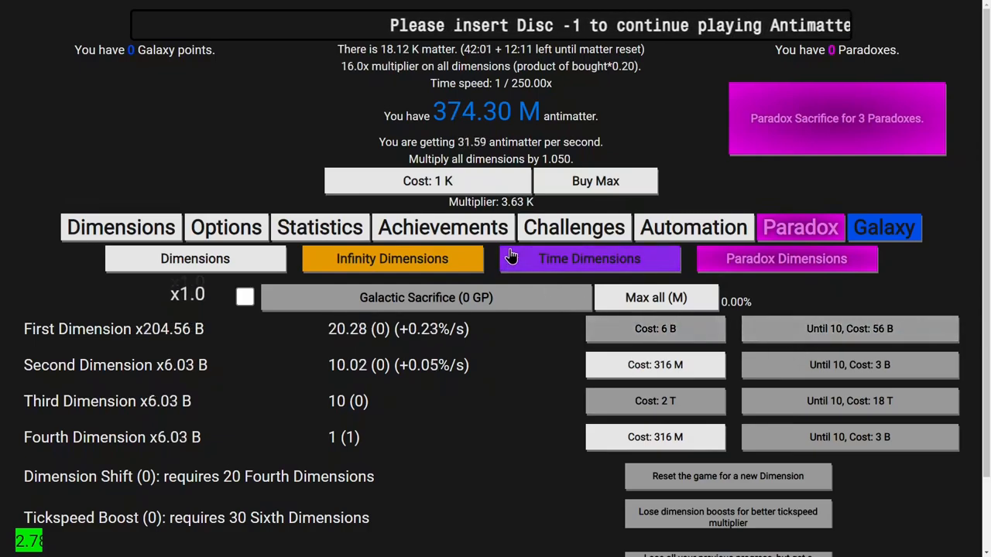
Buy a First Infinity Dimension, then check Achievements and the autobuyer settings
left_click(392, 259)
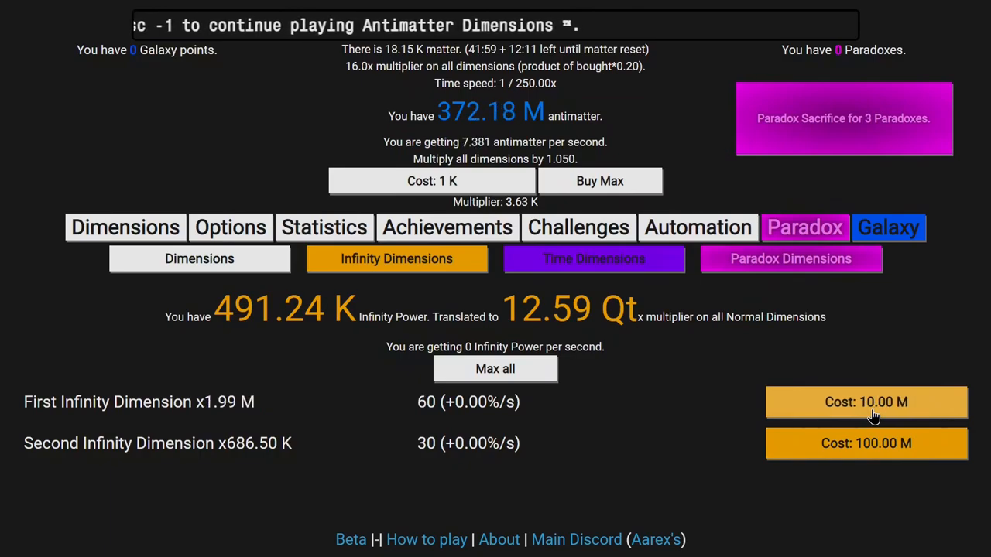
left_click(593, 258)
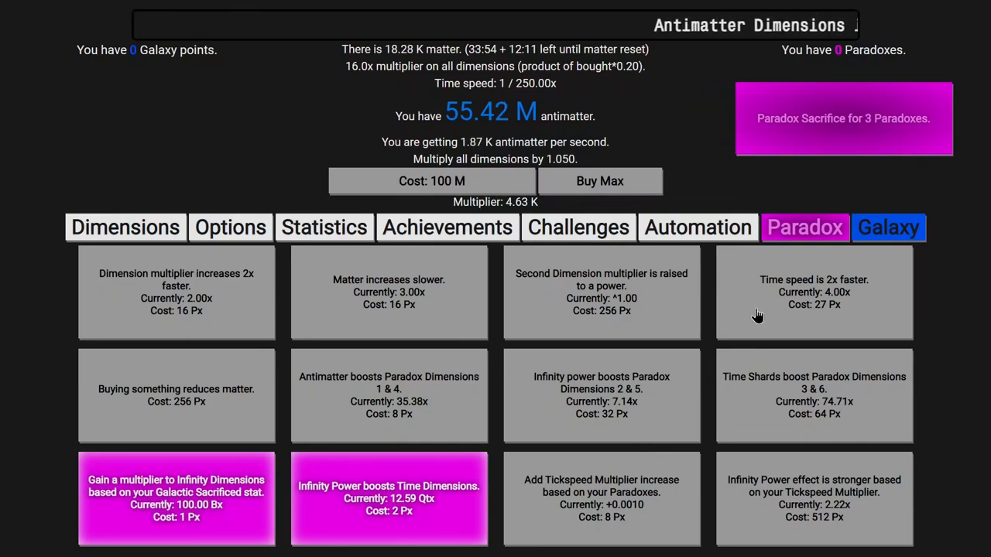
left_click(442, 226)
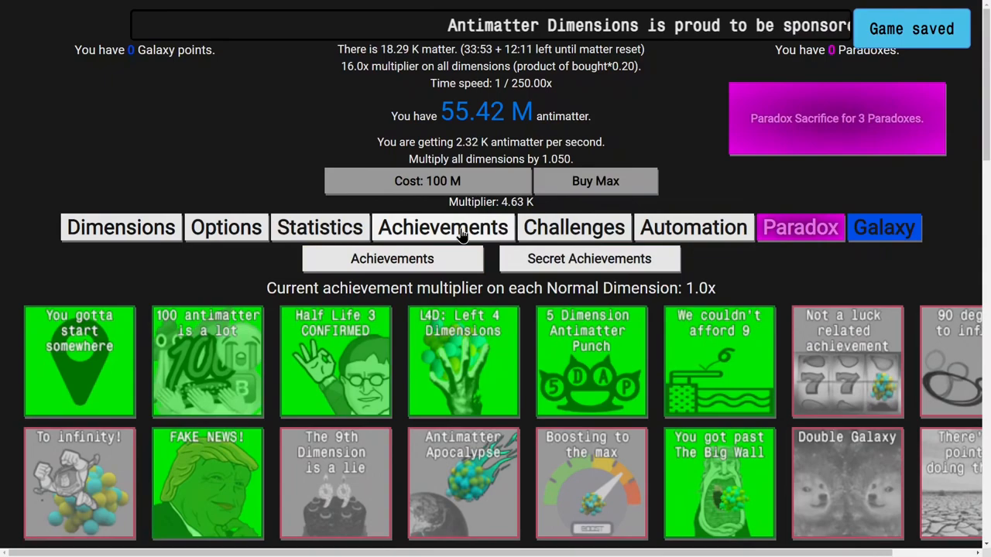
left_click(693, 227)
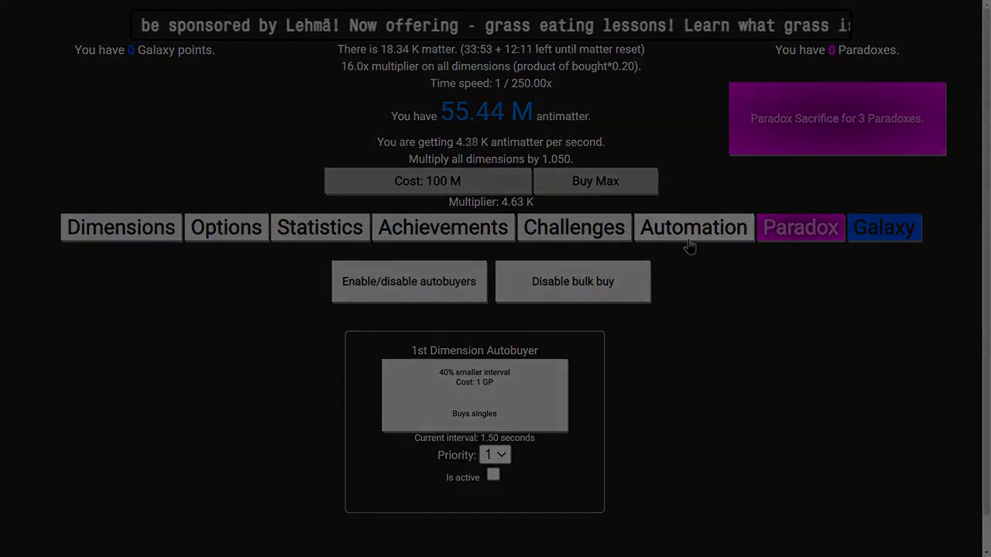
left_click(121, 227)
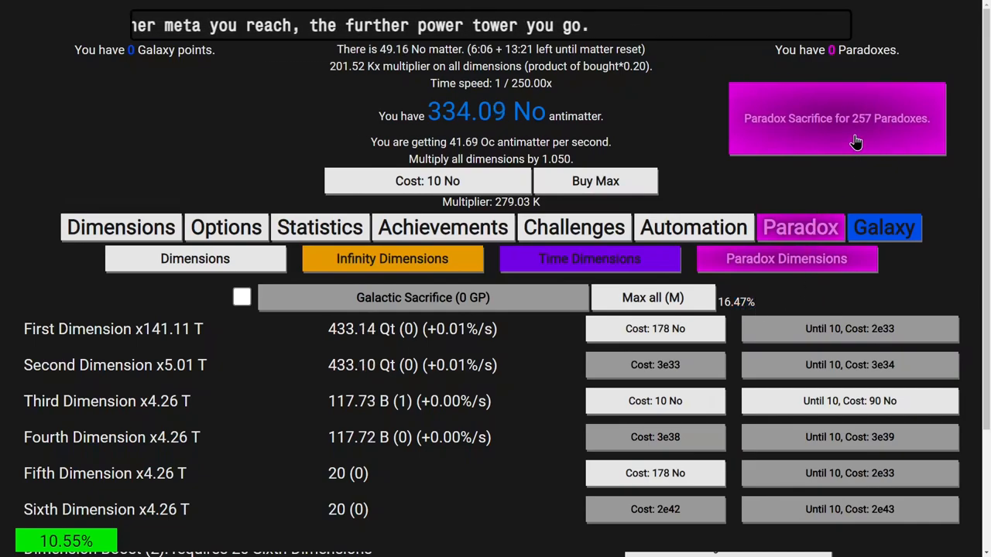
Perform a Paradox Sacrifice for 257 Paradoxes, resetting antimatter to 200
left_click(837, 118)
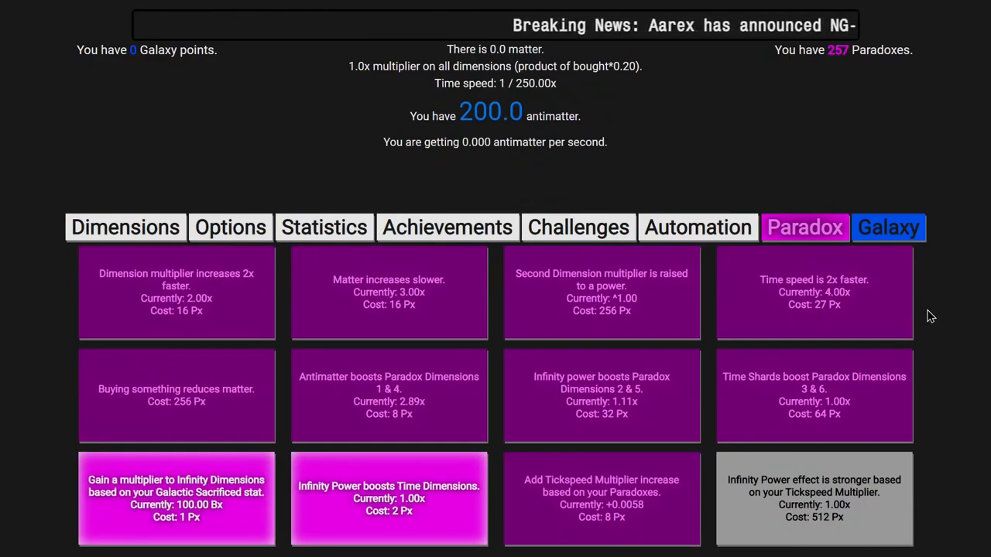
Buy the Time speed 2x, Dimension multiplier, Tickspeed Multiplier and Matter slower upgrades
left_click(814, 292)
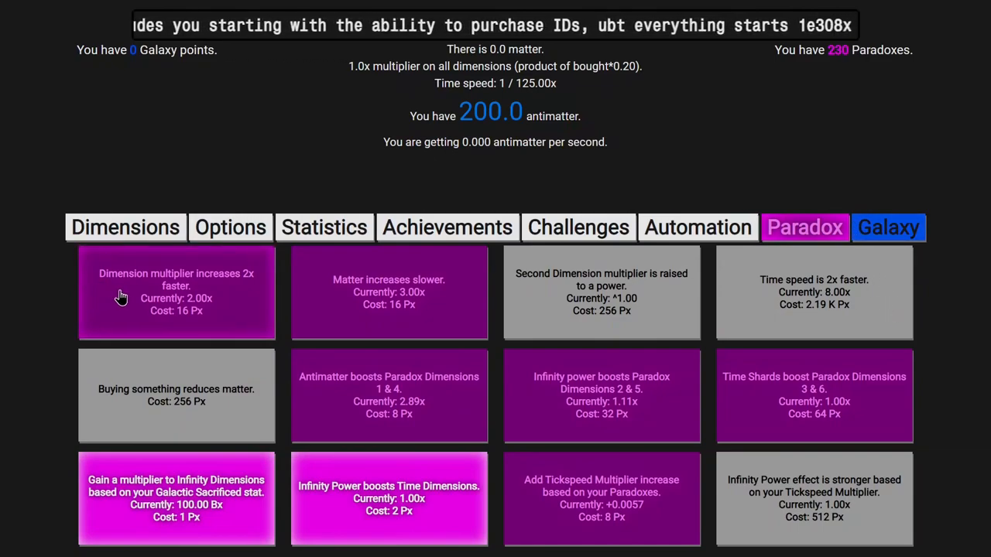
left_click(176, 292)
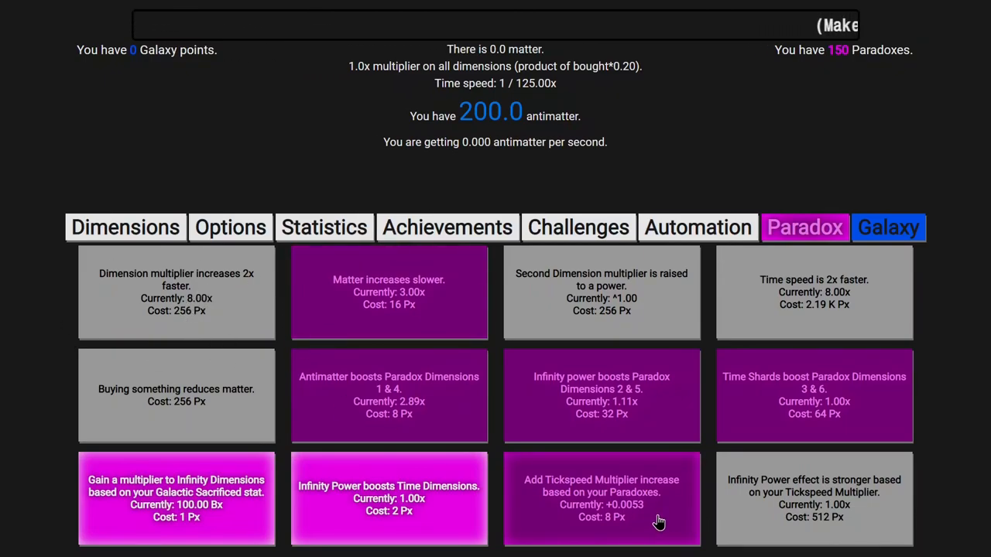
left_click(601, 498)
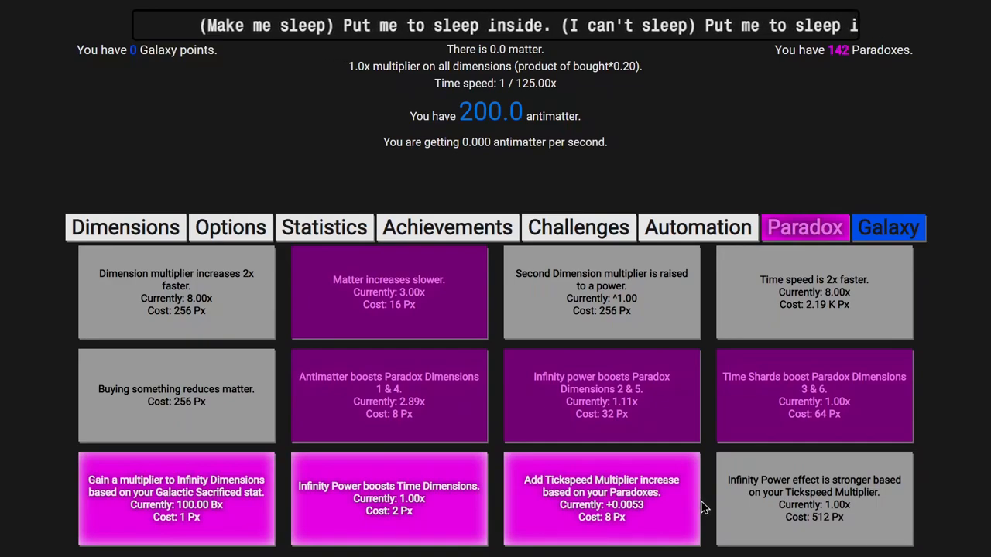
left_click(389, 292)
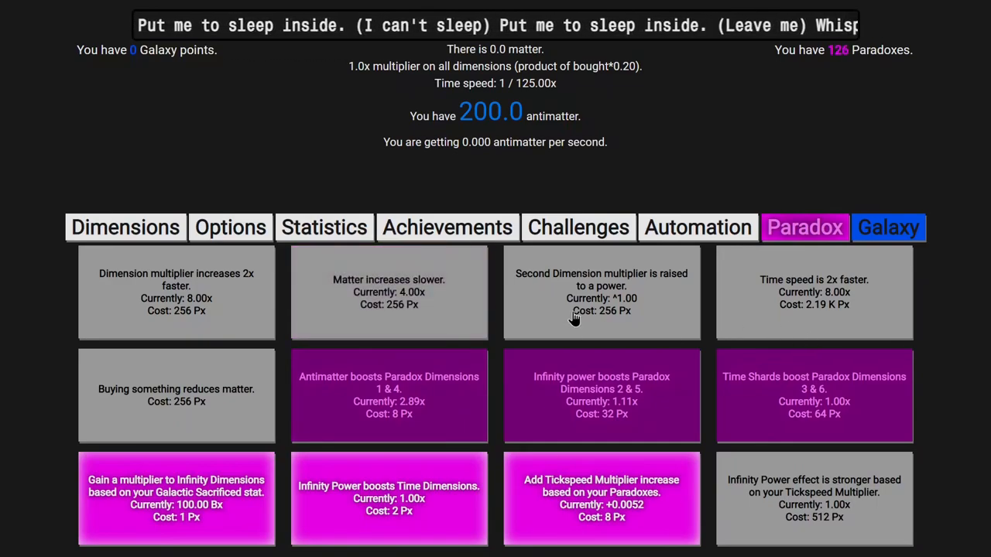
mouse_move(453, 310)
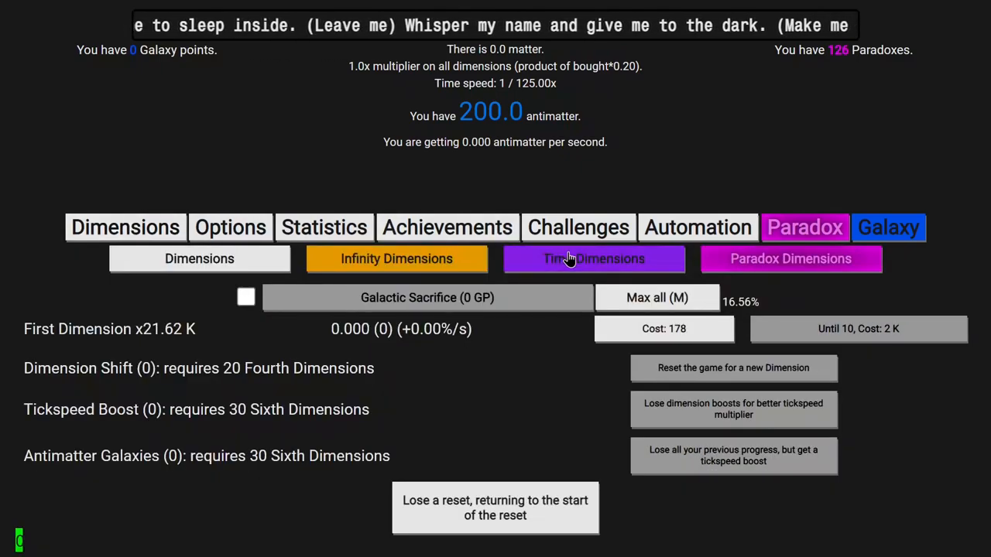
Buy the Antimatter boosts Paradox Dimensions upgrade and a Paradox Dimension, leaving 111 Paradoxes
left_click(791, 258)
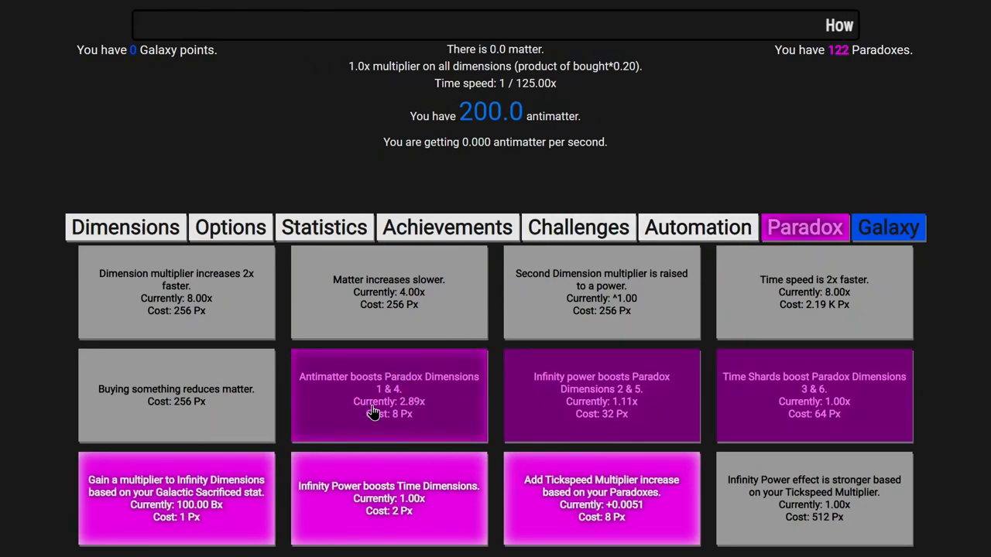
left_click(388, 396)
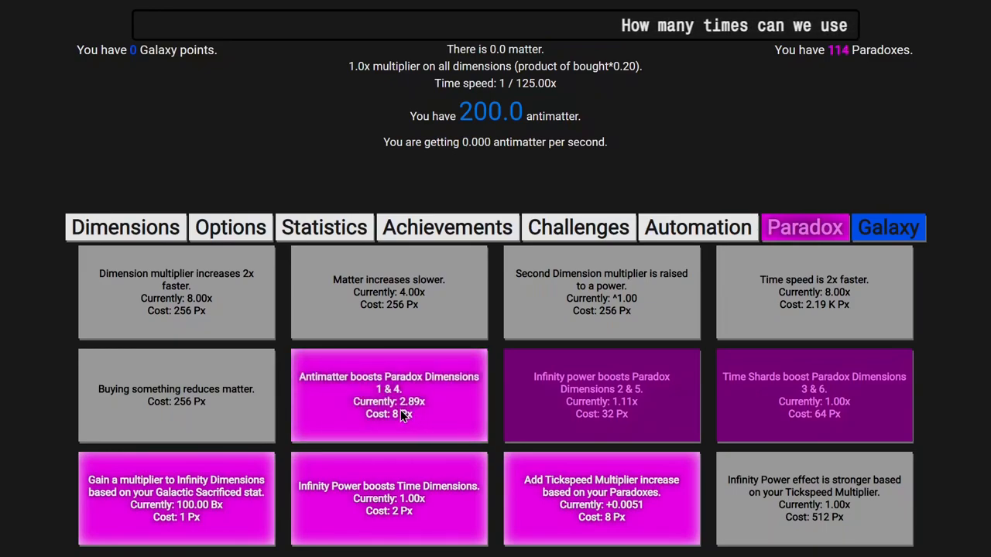
left_click(804, 227)
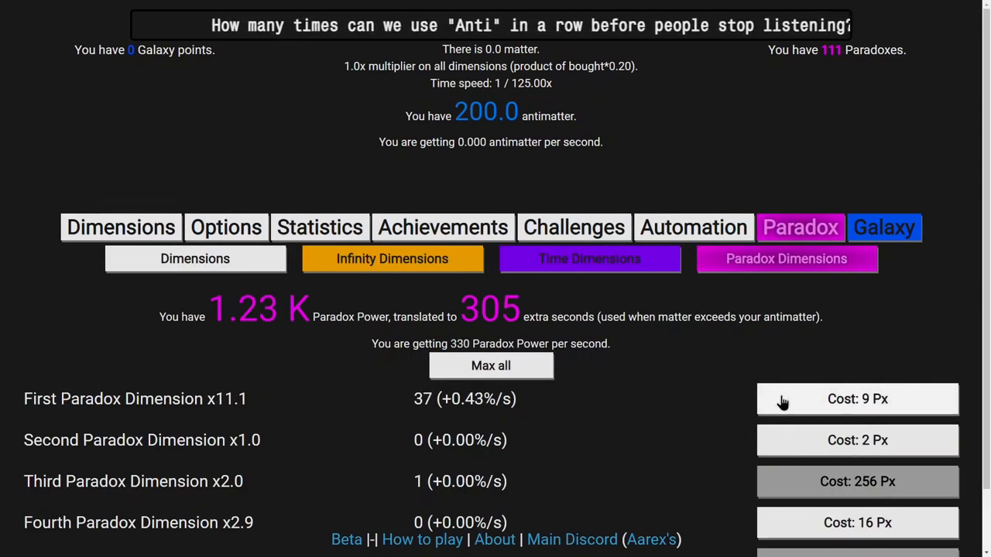
left_click(857, 399)
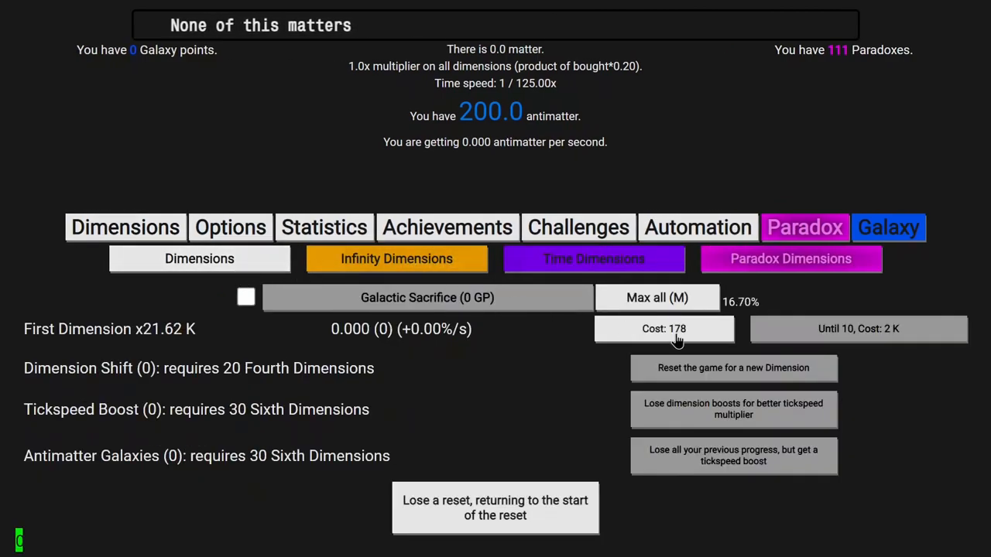
Buy a First Dimension, then sacrifice the run to reach 478 Paradoxes
left_click(396, 258)
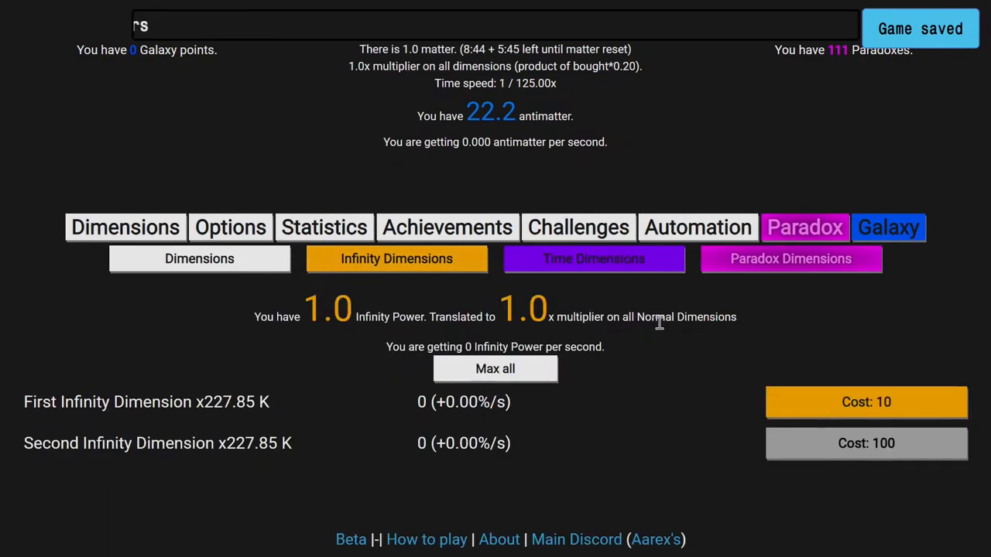
left_click(594, 259)
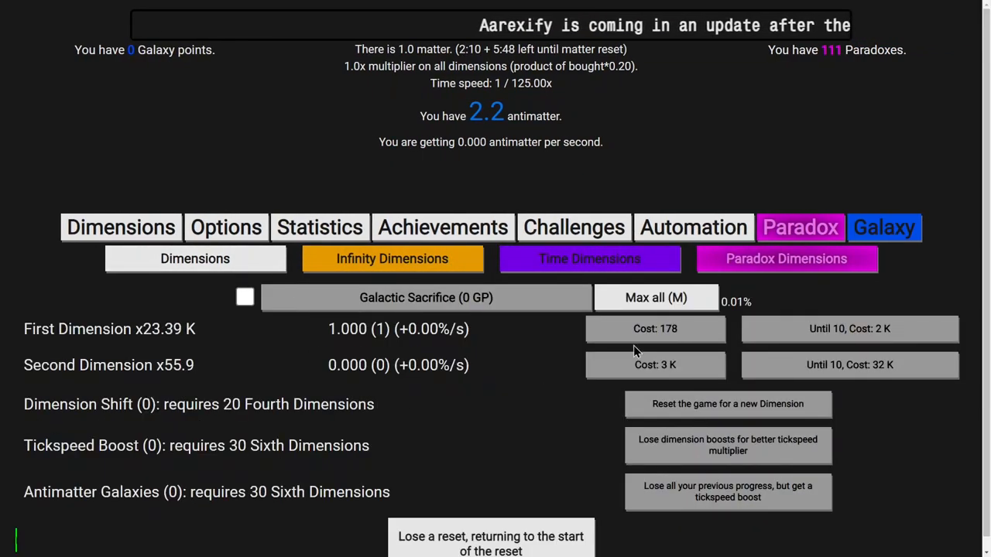
left_click(799, 227)
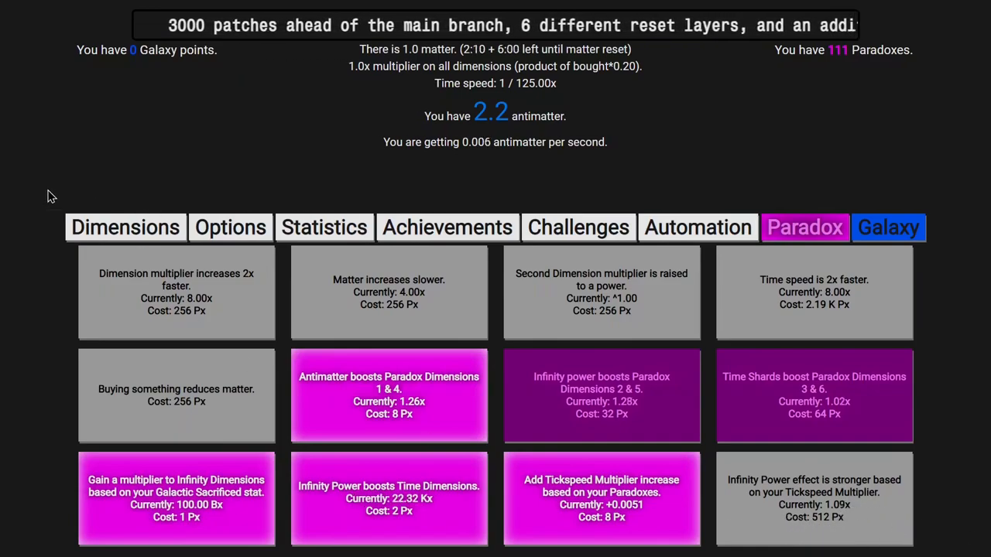
left_click(226, 227)
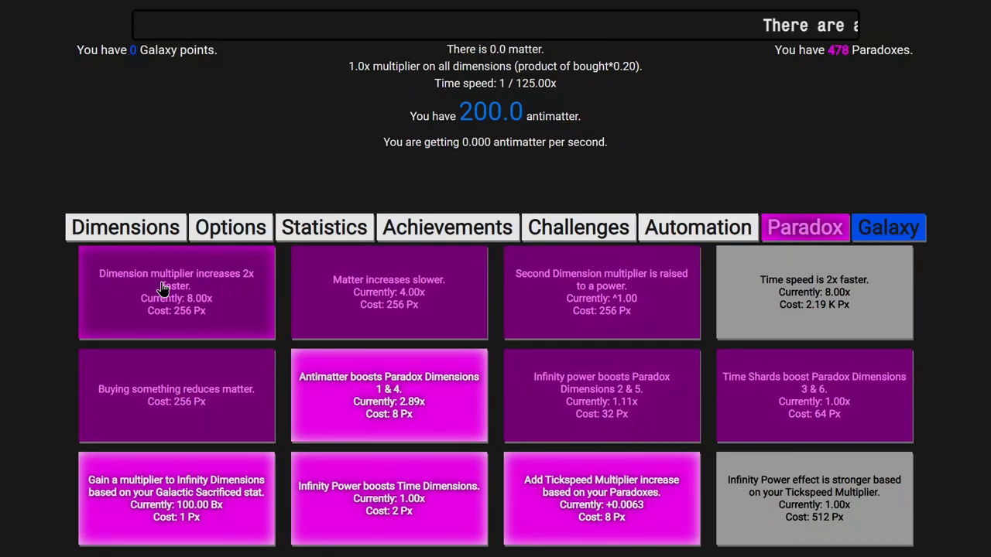
Buy the 2x Dimension multiplier upgrade and grow antimatter to 2.96e39
left_click(125, 226)
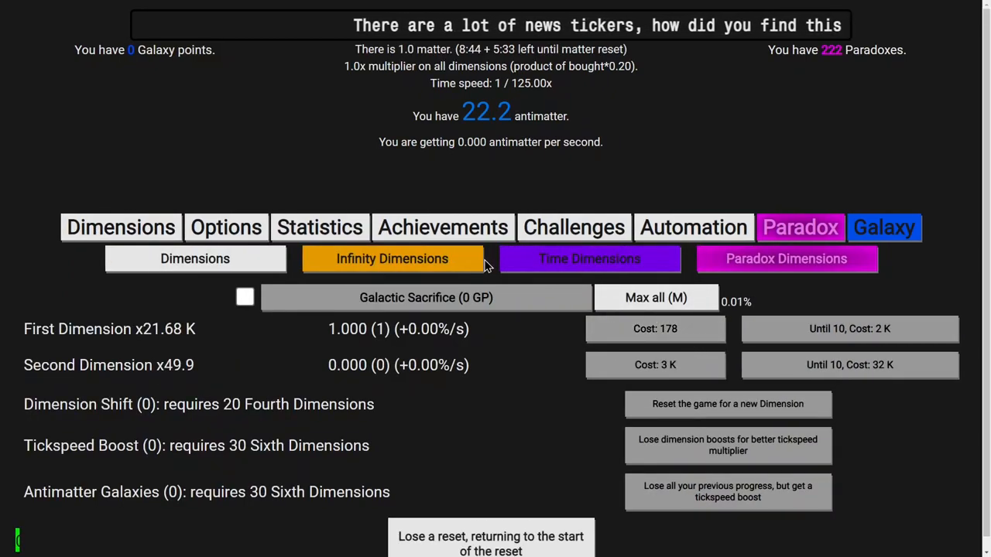
left_click(590, 259)
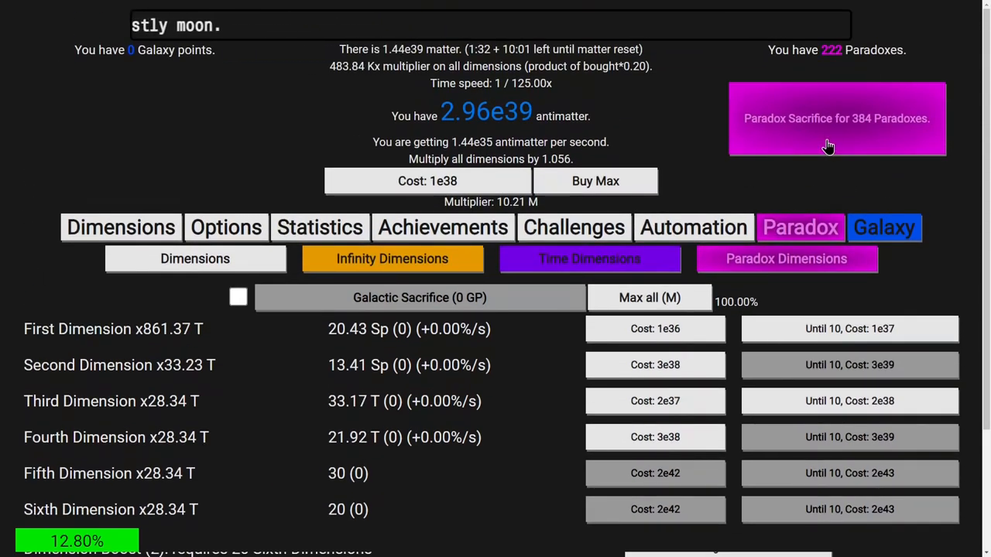
Sacrifice for 384 Paradoxes and buy the Infinity Power effect upgrade, leaving 94 Paradoxes
left_click(836, 118)
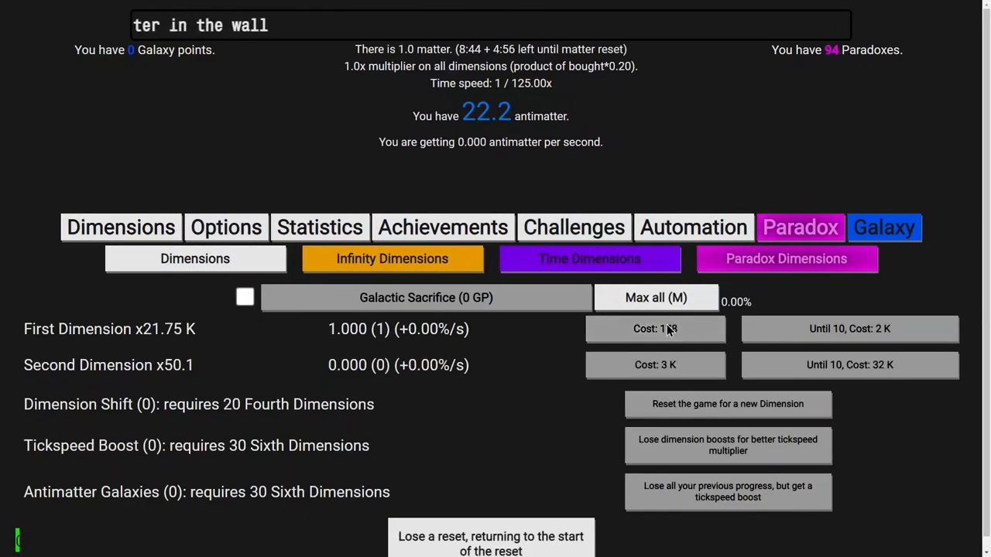
left_click(392, 258)
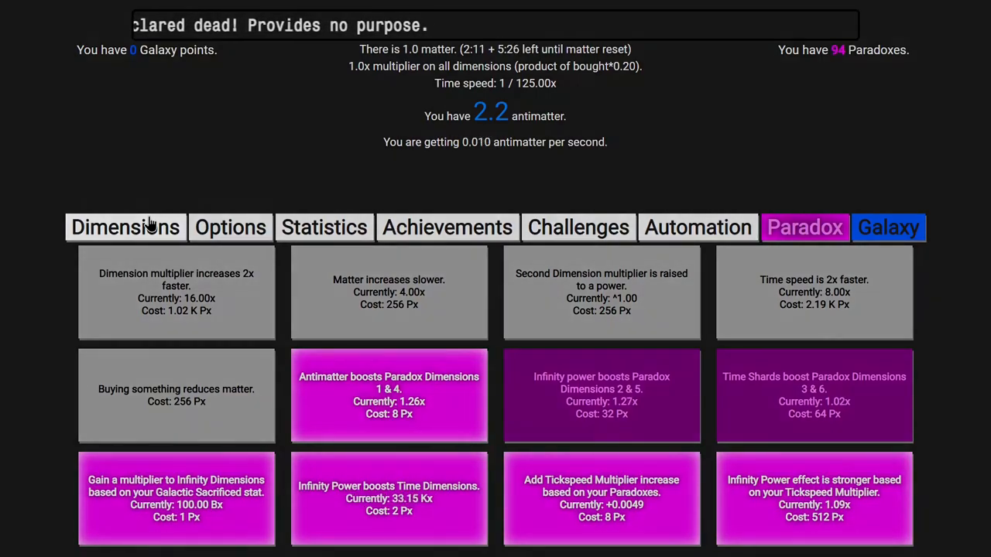
Grow antimatter to 5.10e45 with Max all, making a 546-Paradox sacrifice available
left_click(125, 227)
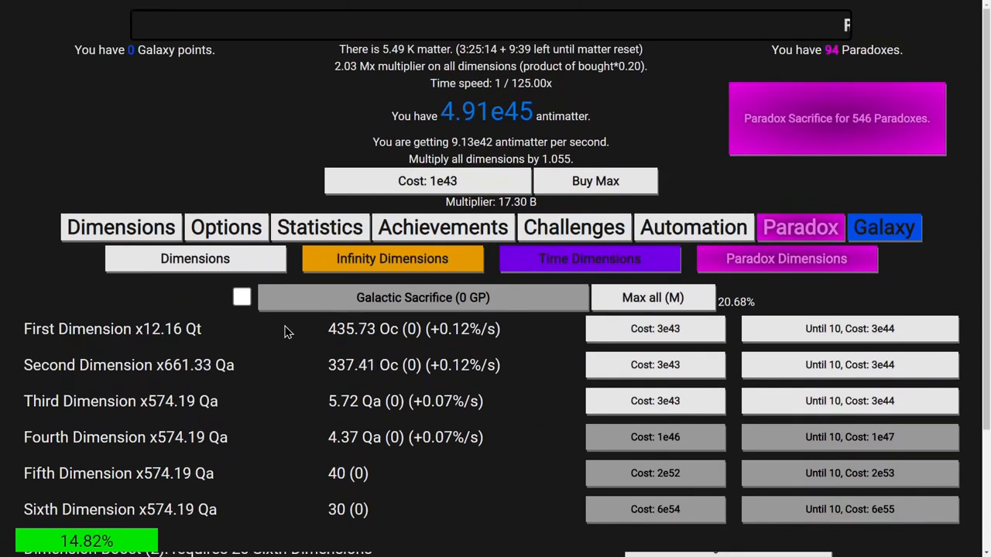
mouse_move(884, 227)
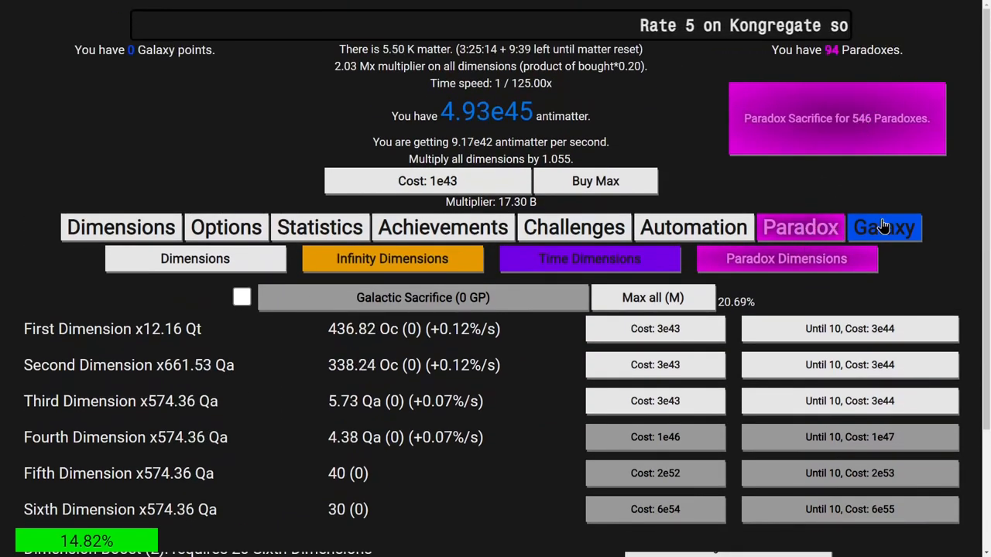
left_click(800, 227)
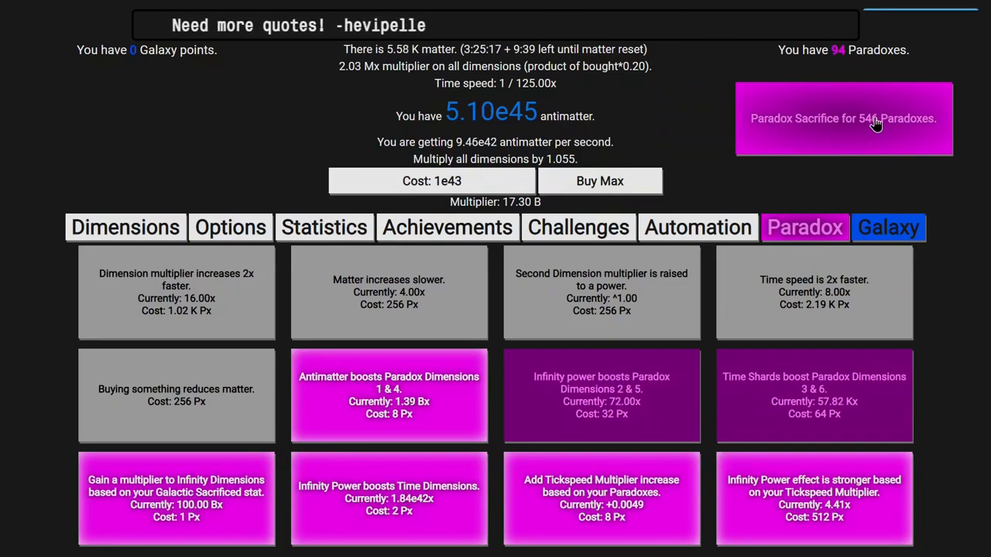
Paradox Sacrifice to 640 Paradoxes, buy the matter-reduction upgrade and a First Dimension, then view Galaxy upgrades
left_click(843, 118)
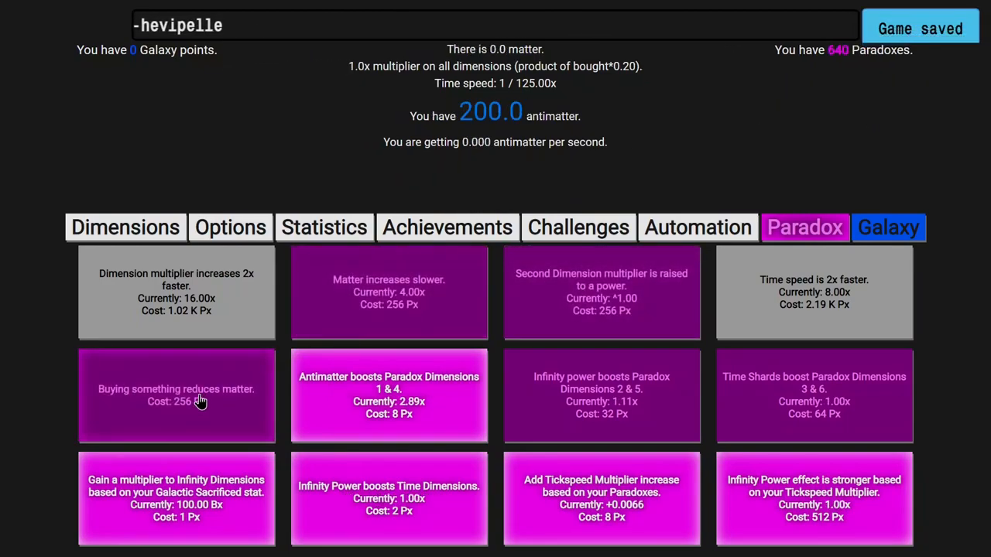
left_click(177, 396)
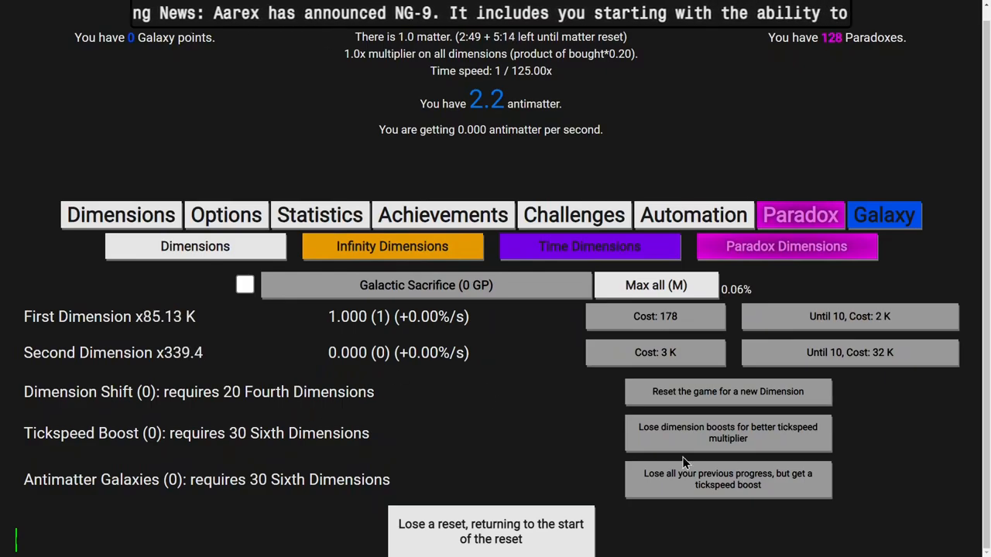
left_click(590, 246)
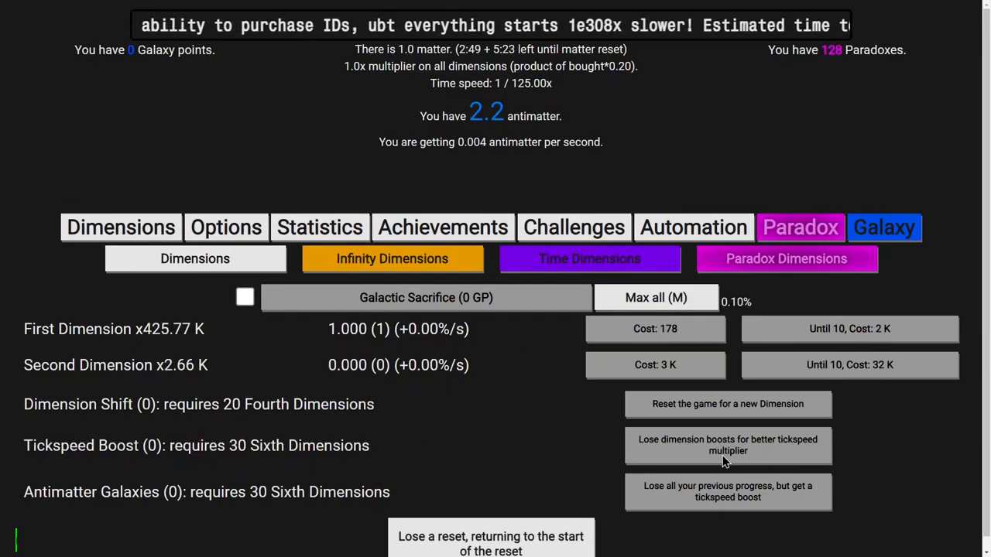
mouse_move(668, 447)
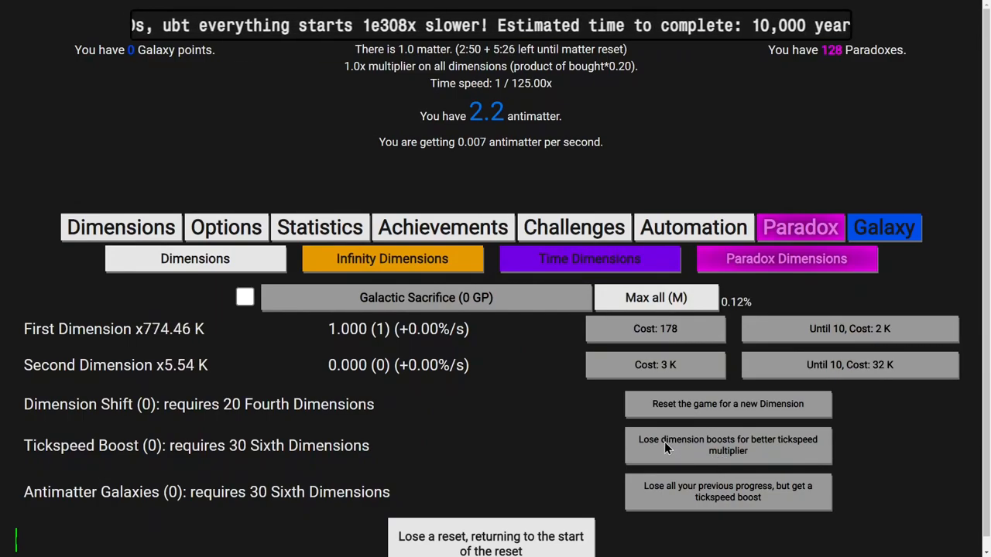
left_click(594, 258)
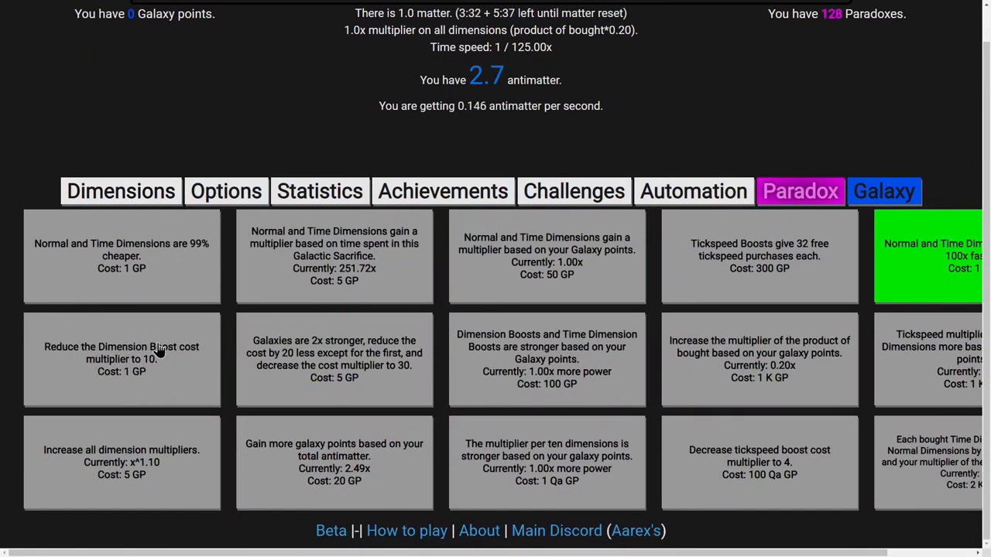
mouse_move(147, 304)
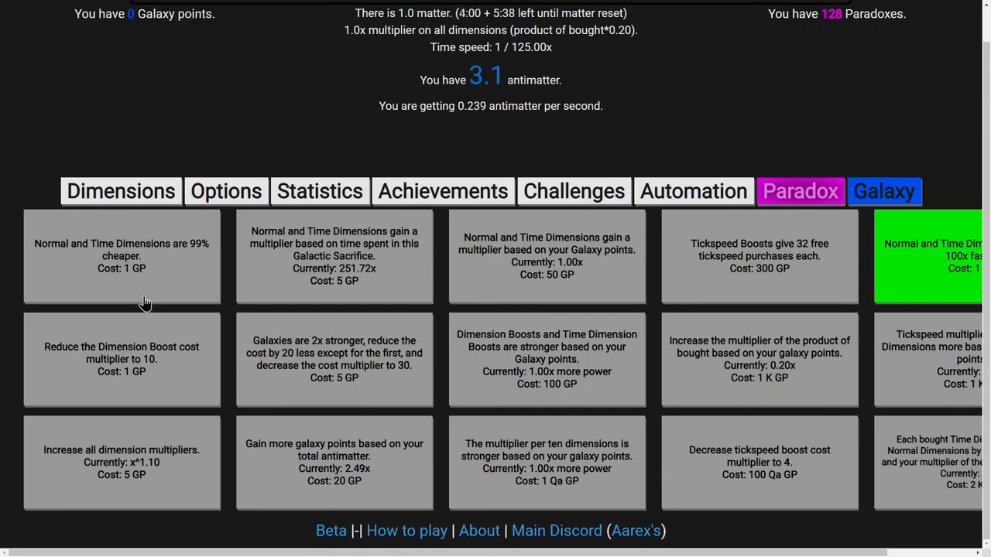
mouse_move(156, 287)
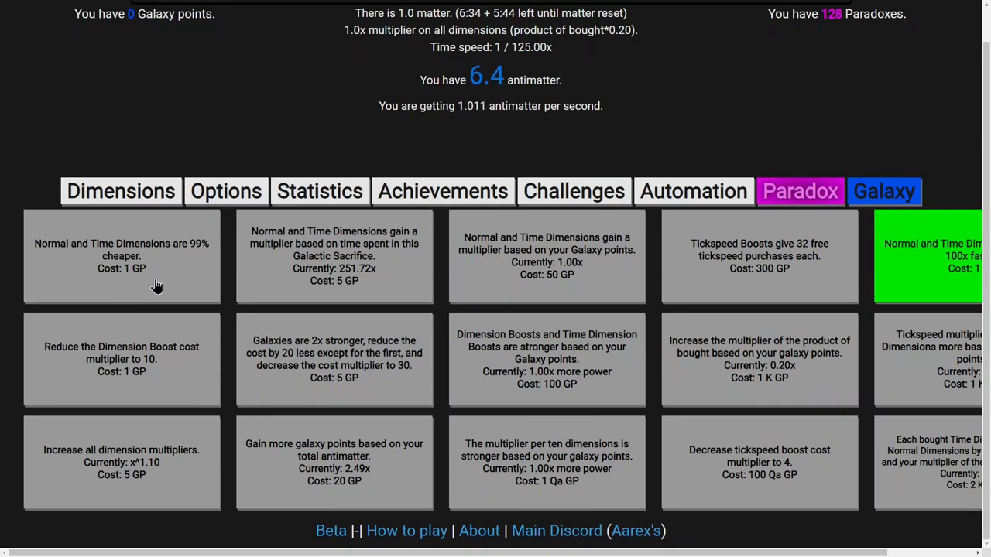
mouse_move(144, 367)
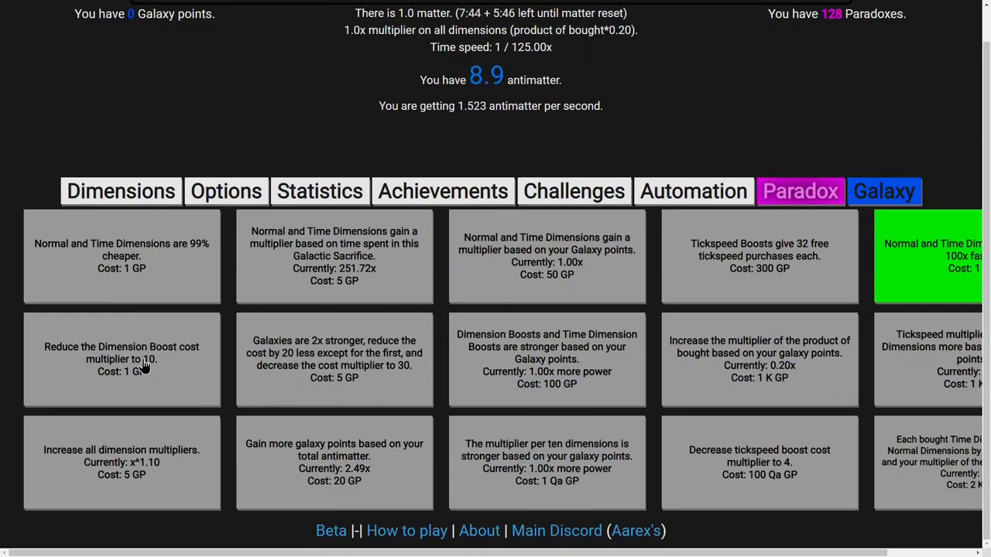